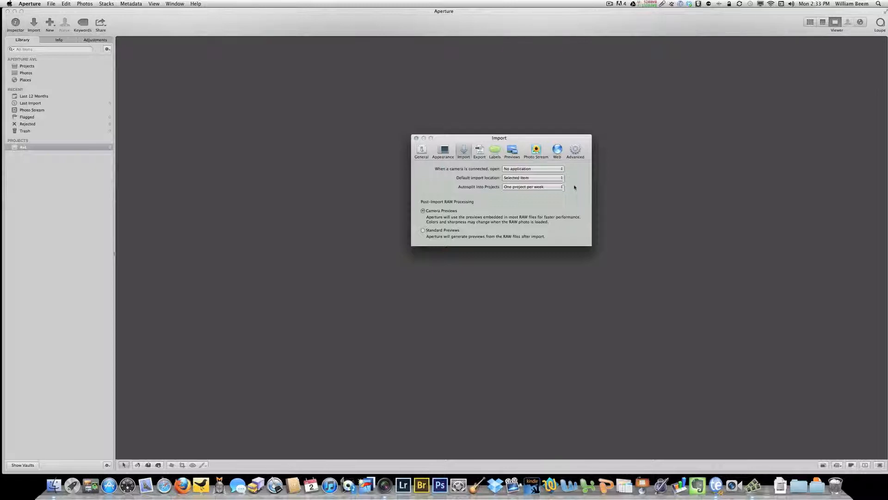
{"action": "mouse_move", "coordinate": [567, 178]}
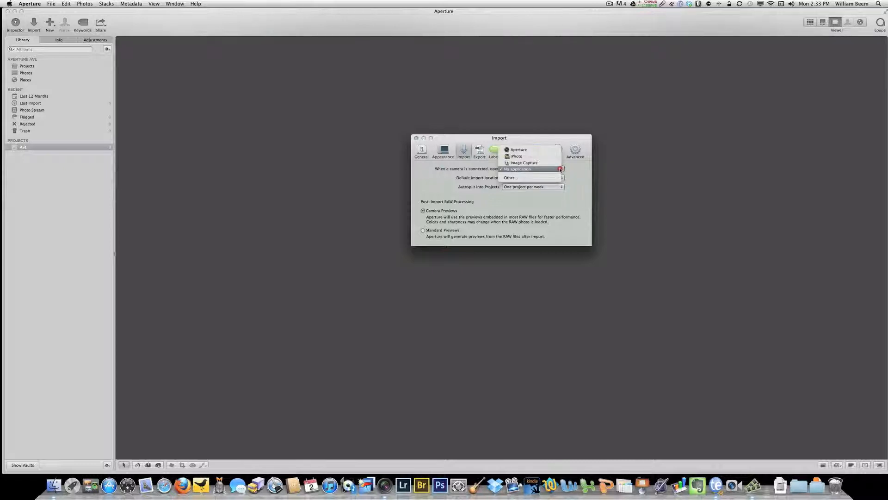
{"action": "mouse_move", "coordinate": [524, 163]}
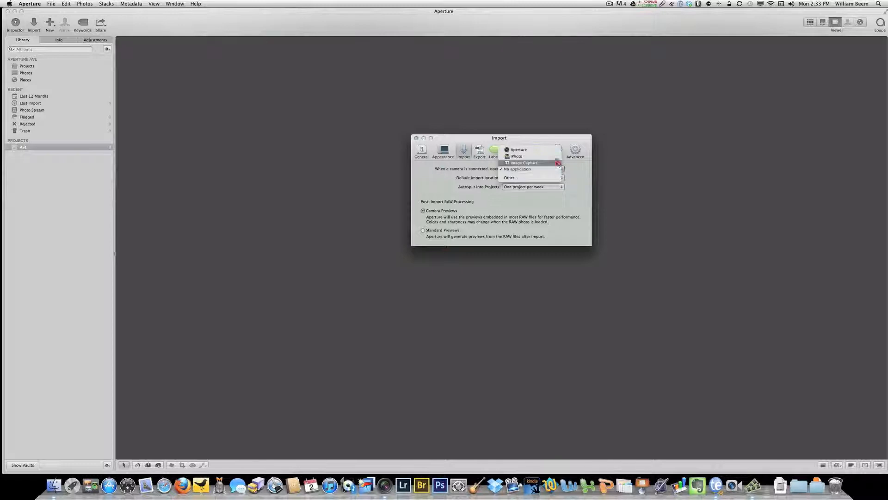
{"action": "mouse_move", "coordinate": [518, 149]}
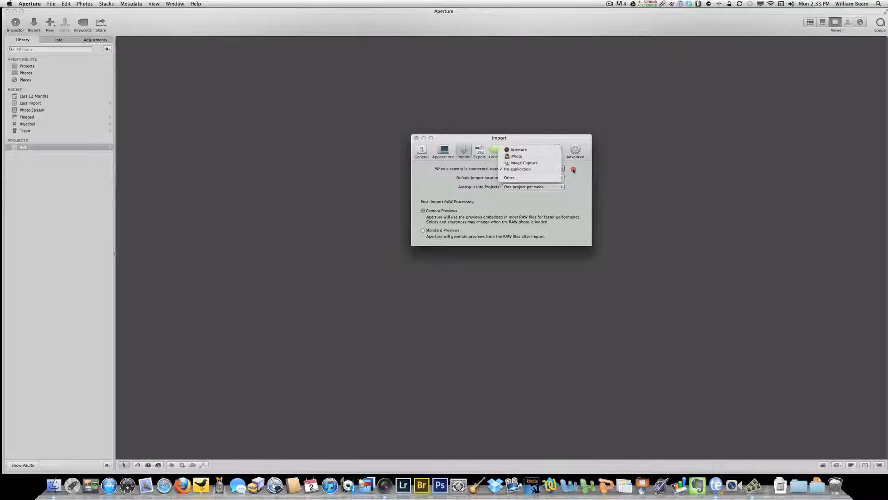
Keep import preferences at No application, Selected Item location and one project per week.
{"action": "left_click", "coordinate": [517, 168]}
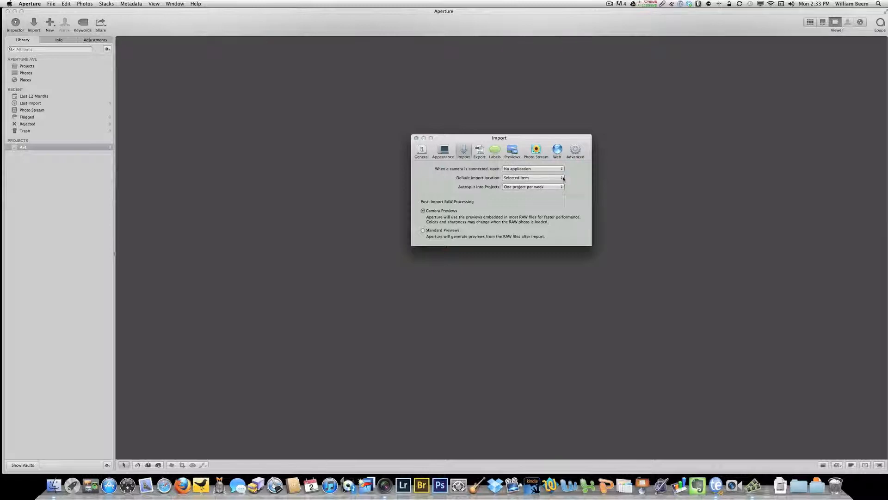
{"action": "left_click", "coordinate": [533, 178]}
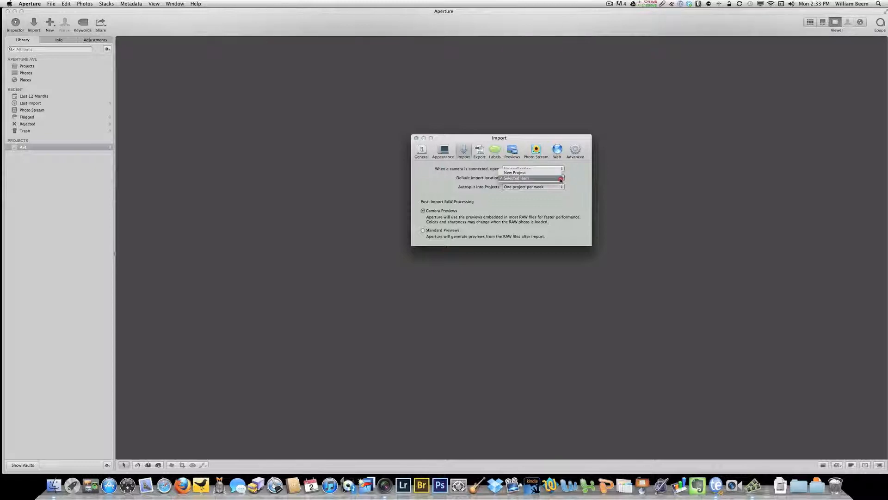
{"action": "left_click", "coordinate": [516, 168]}
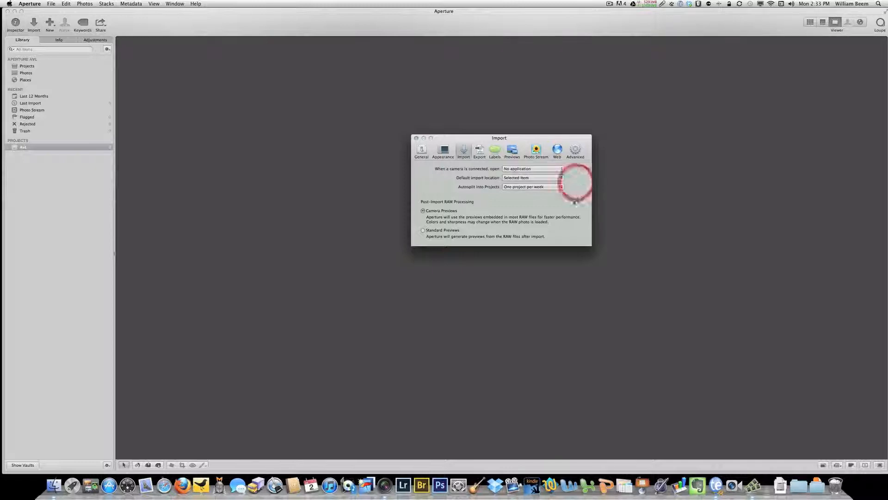
{"action": "left_click", "coordinate": [531, 187]}
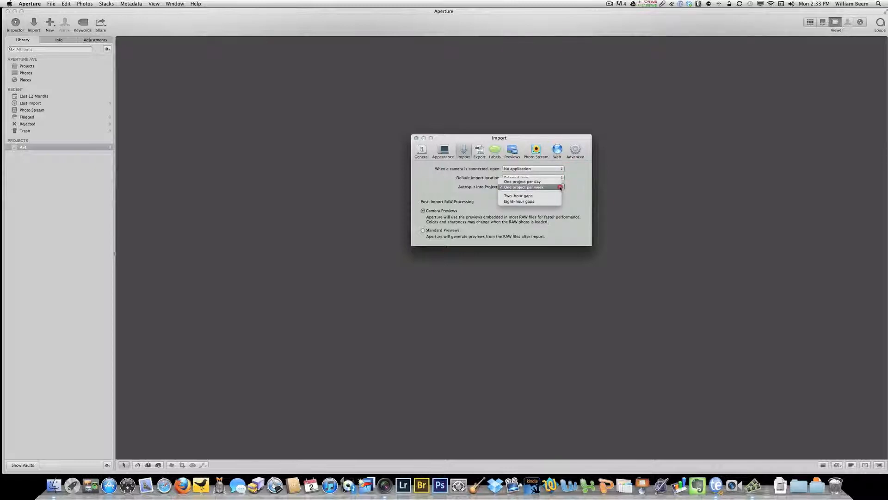
{"action": "mouse_move", "coordinate": [521, 181]}
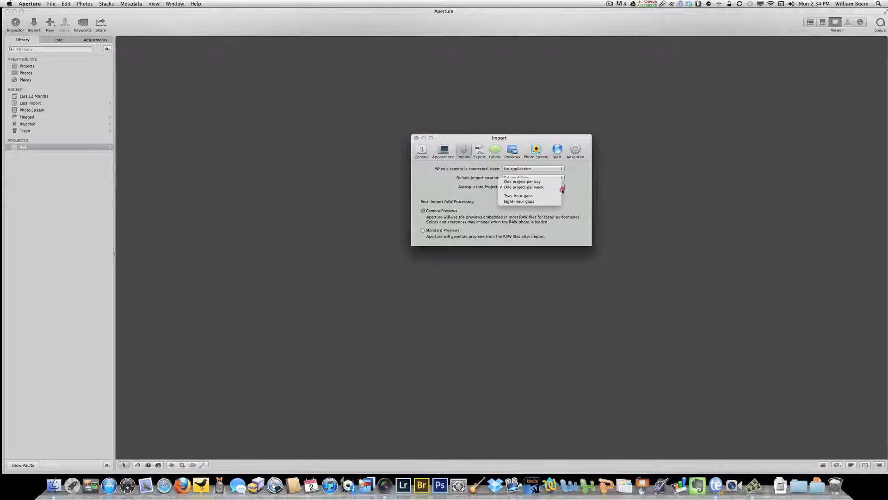
{"action": "left_click", "coordinate": [521, 187]}
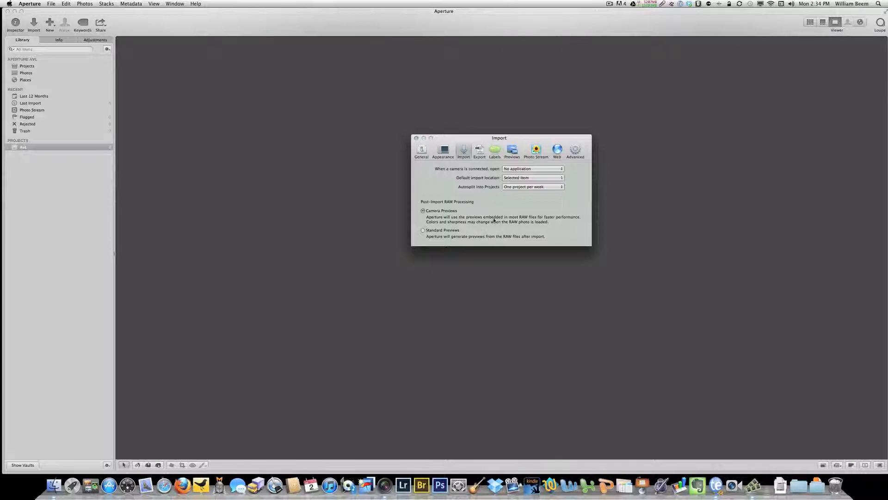
{"action": "mouse_move", "coordinate": [499, 221]}
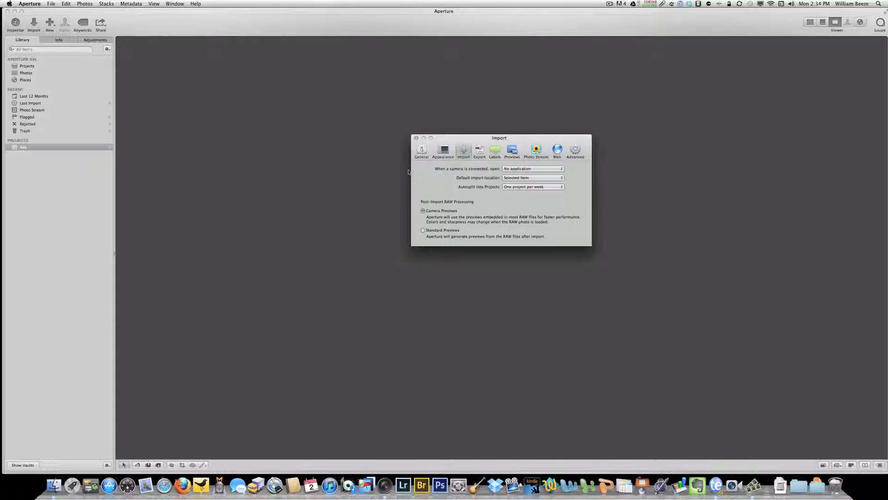
Close Preferences and bring up the import browser of portrait NEF photos.
{"action": "left_click", "coordinate": [416, 138]}
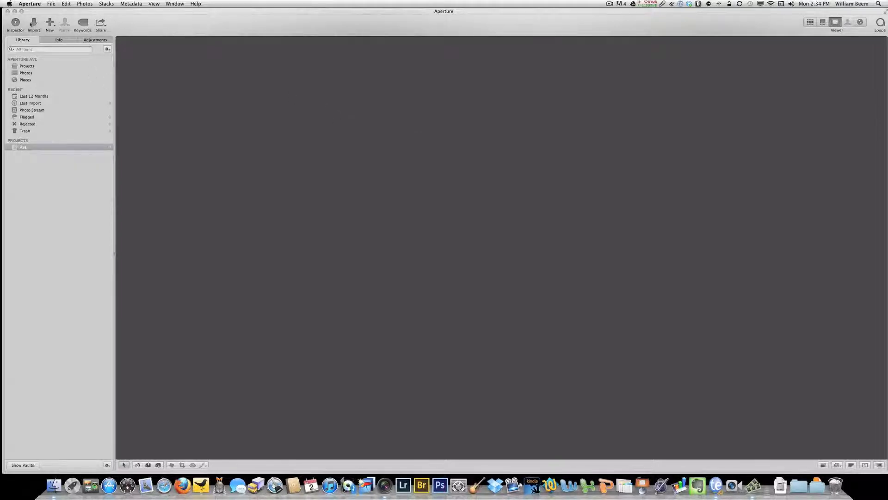
{"action": "left_click", "coordinate": [33, 24]}
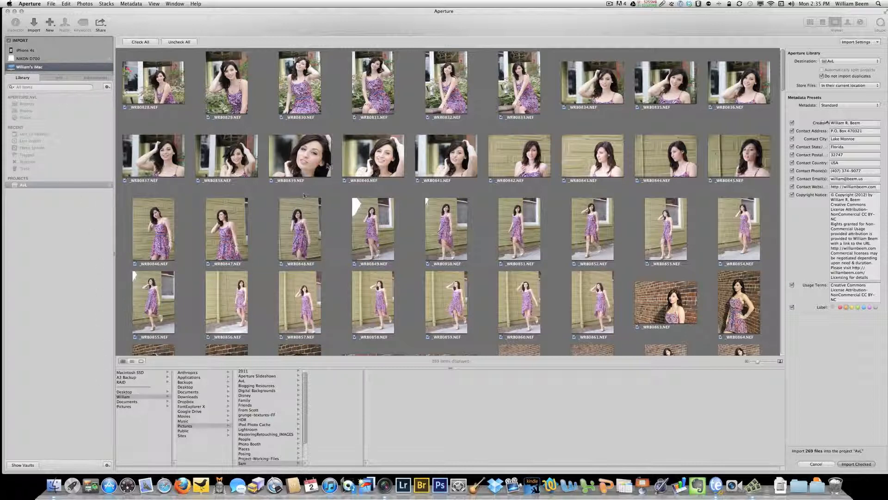
{"action": "mouse_move", "coordinate": [334, 153]}
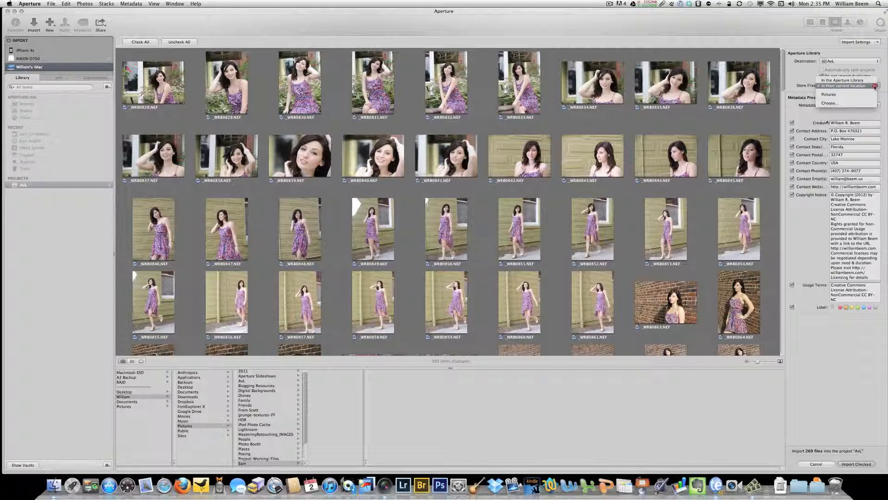
Set Store Files to In the Aperture Library.
{"action": "left_click", "coordinate": [844, 85]}
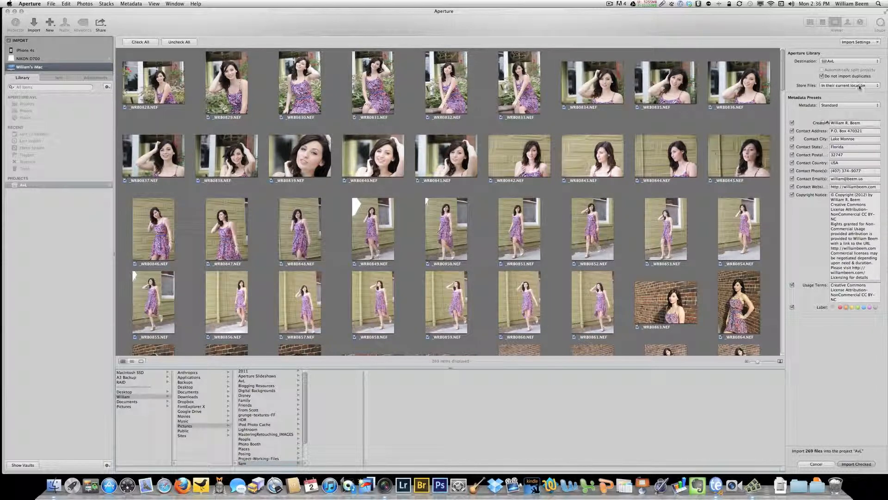
{"action": "left_click", "coordinate": [849, 85]}
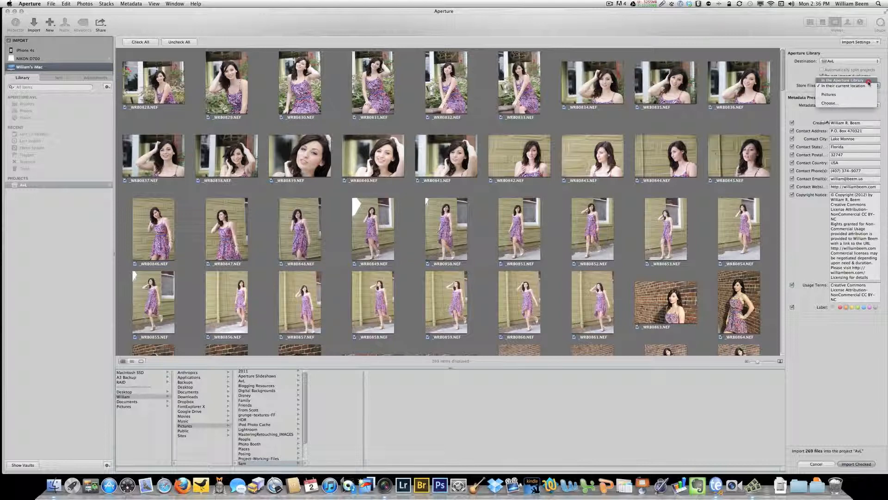
{"action": "left_click", "coordinate": [842, 79]}
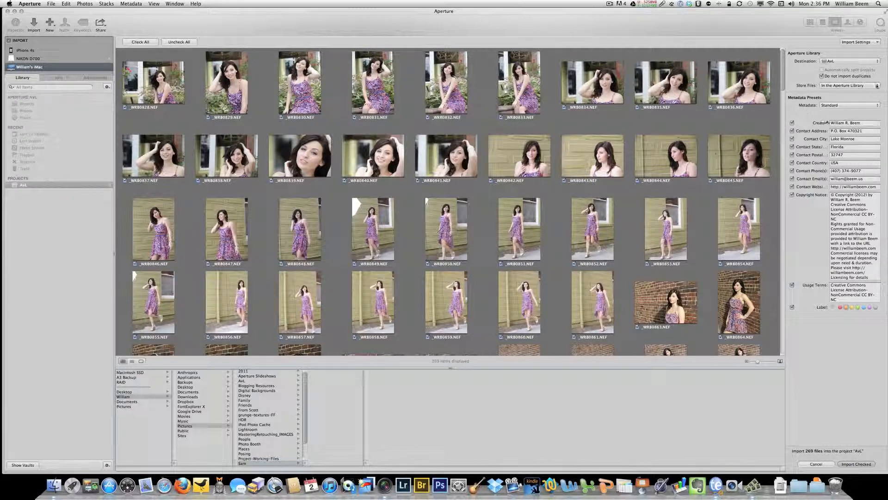
Review the Choose... custom folder dialog and cancel it, keeping library storage.
{"action": "left_click", "coordinate": [850, 85]}
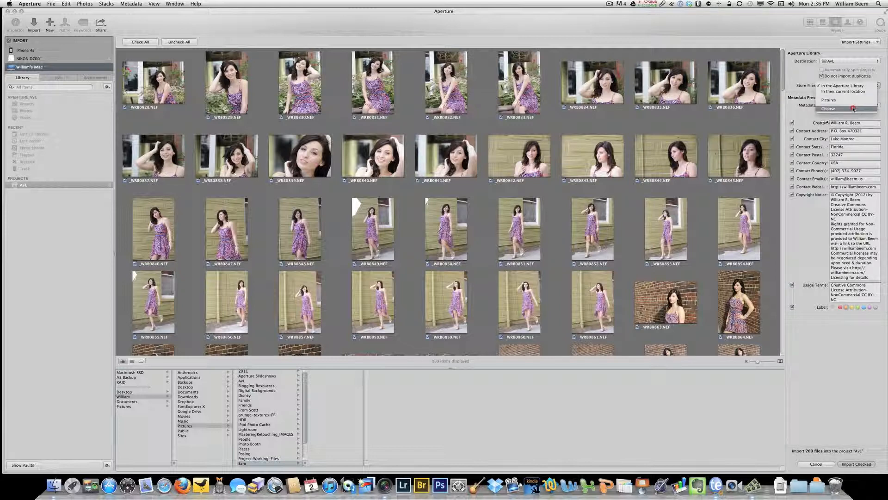
{"action": "left_click", "coordinate": [829, 110]}
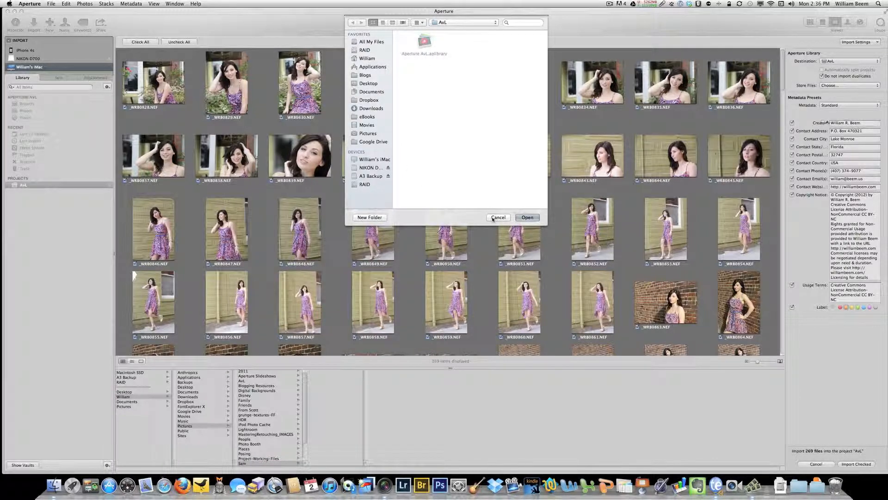
{"action": "left_click", "coordinate": [526, 217]}
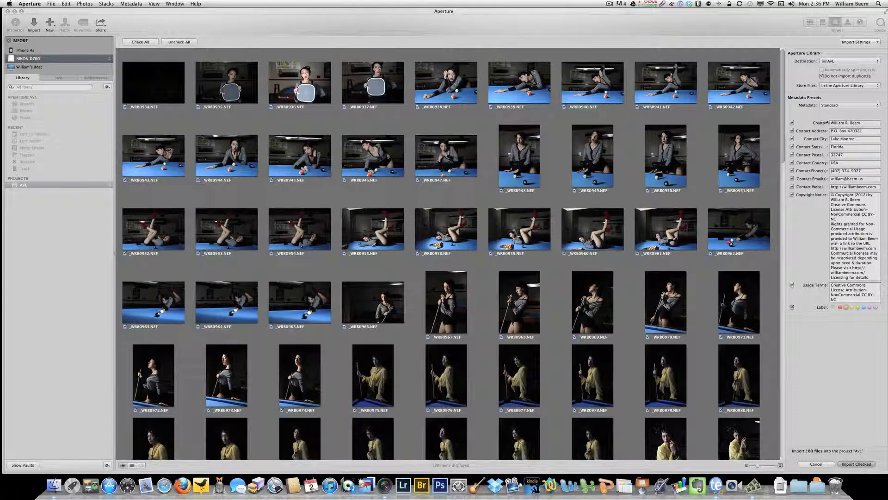
{"action": "scroll", "scroll_direction": "down", "scroll_amount": 3}
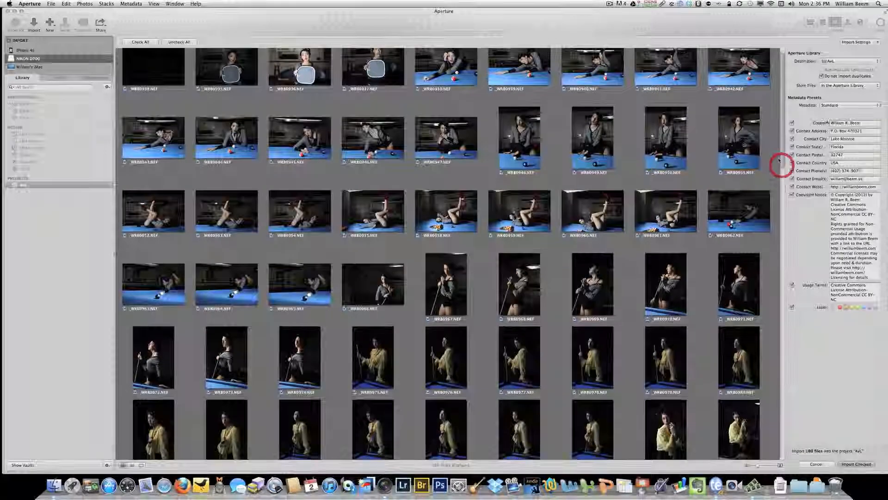
{"action": "left_click", "coordinate": [877, 85]}
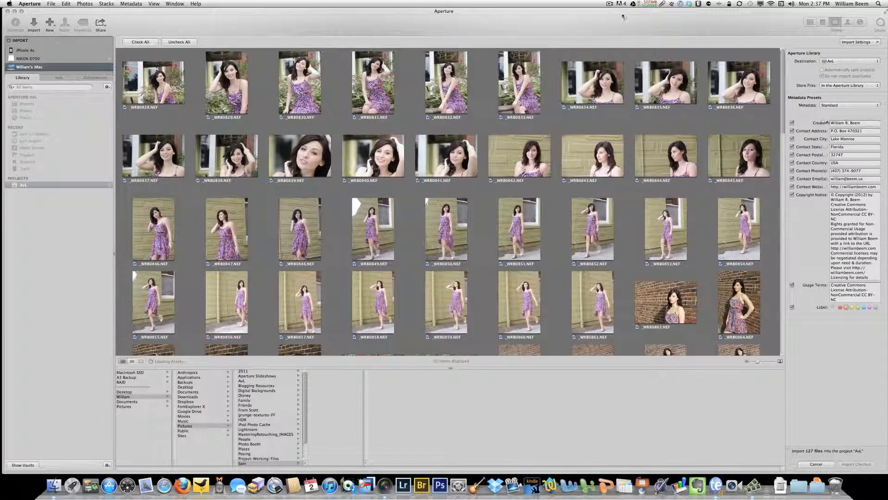
Enable the File Info section and select the first portrait to show its details.
{"action": "left_click", "coordinate": [822, 75]}
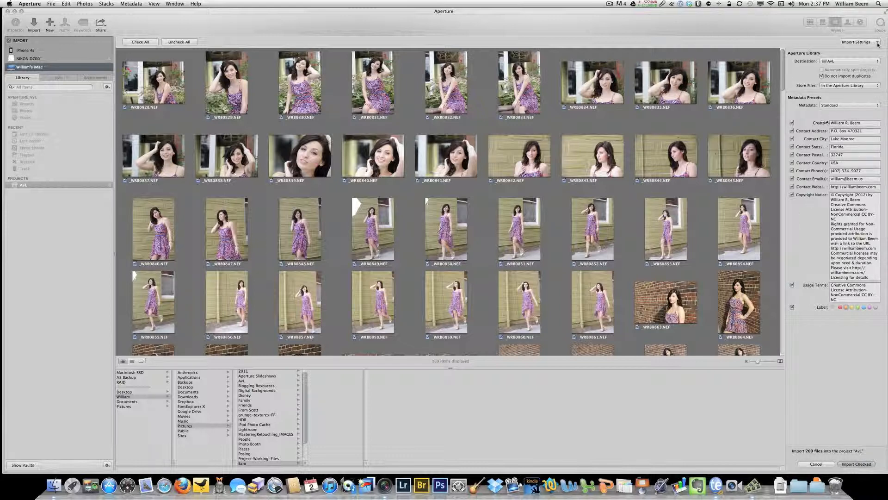
{"action": "left_click", "coordinate": [858, 42]}
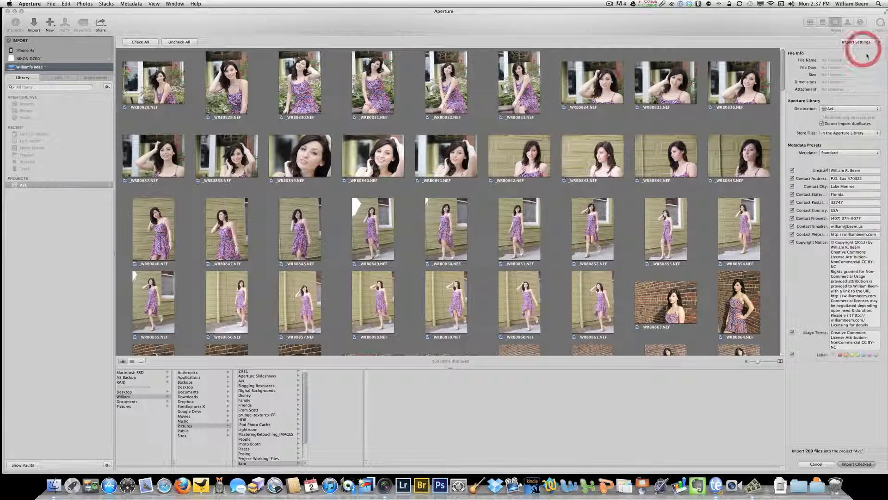
{"action": "left_click", "coordinate": [153, 84]}
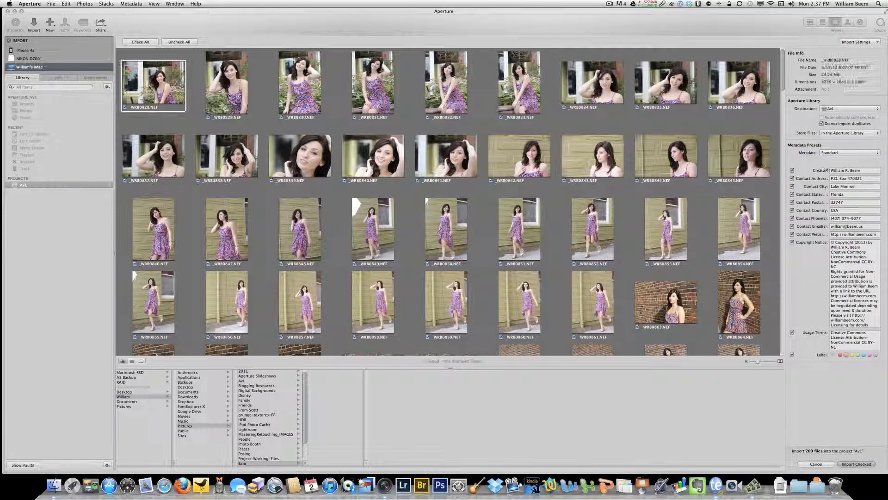
{"action": "left_click", "coordinate": [153, 84]}
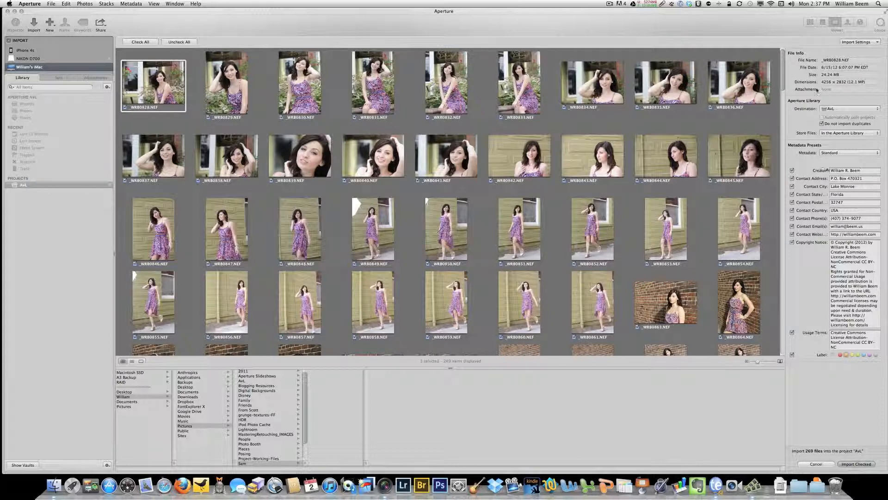
Add the Rename Files section from the Import Settings menu.
{"action": "left_click", "coordinate": [858, 42]}
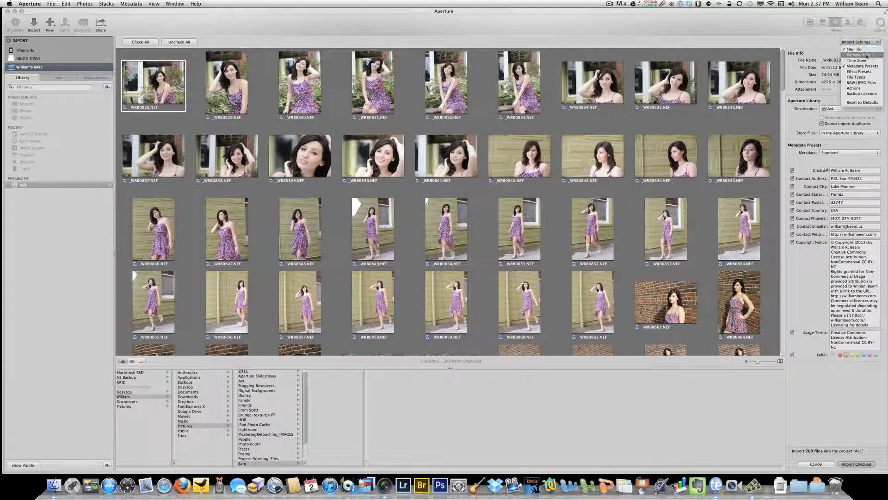
{"action": "left_click", "coordinate": [859, 55]}
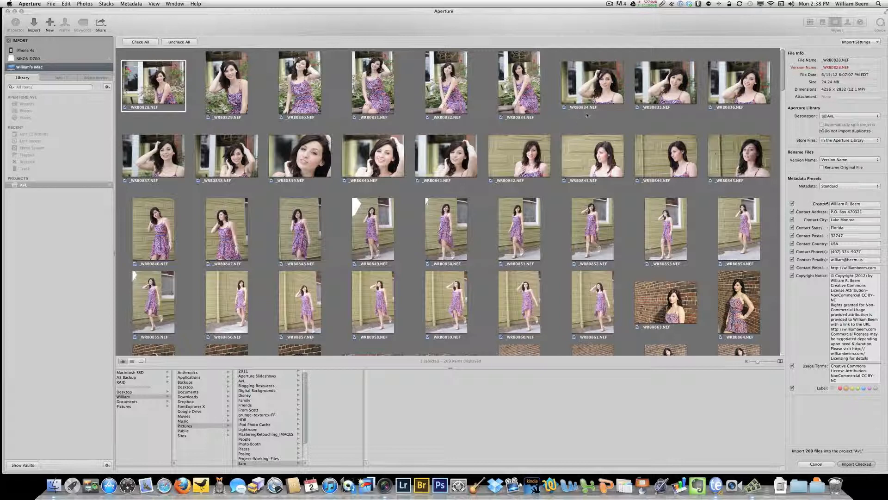
{"action": "mouse_move", "coordinate": [620, 157]}
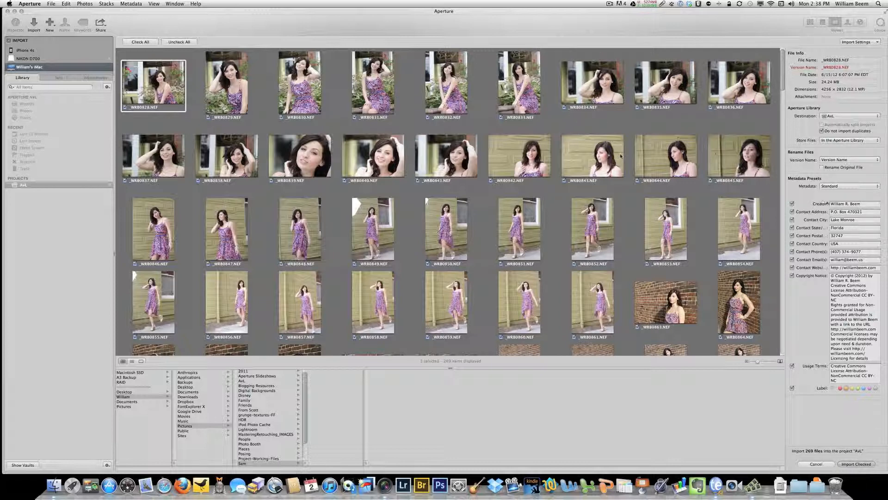
{"action": "mouse_move", "coordinate": [627, 160]}
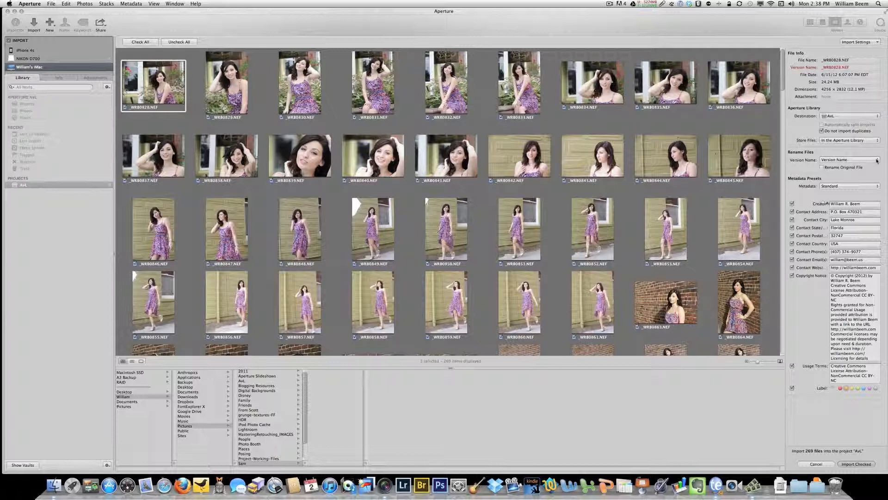
Set Version Name to Custom Name with Index and bring up the naming format editor.
{"action": "left_click", "coordinate": [849, 159]}
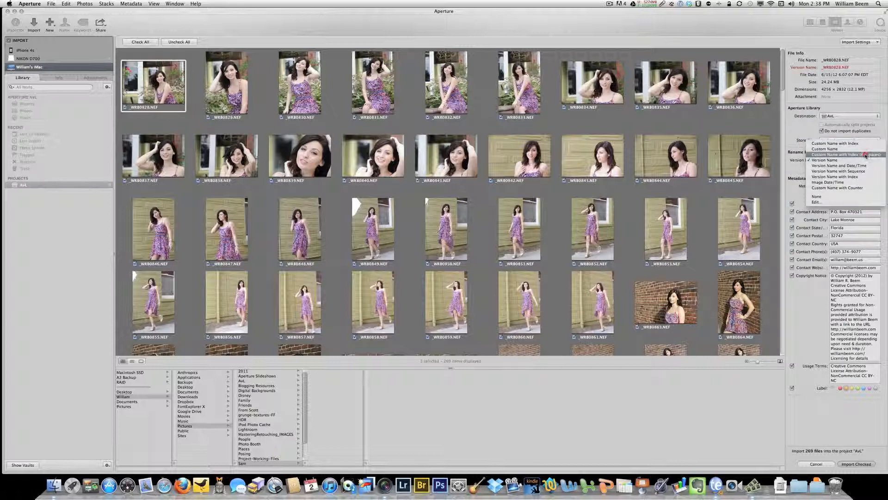
{"action": "left_click", "coordinate": [838, 155]}
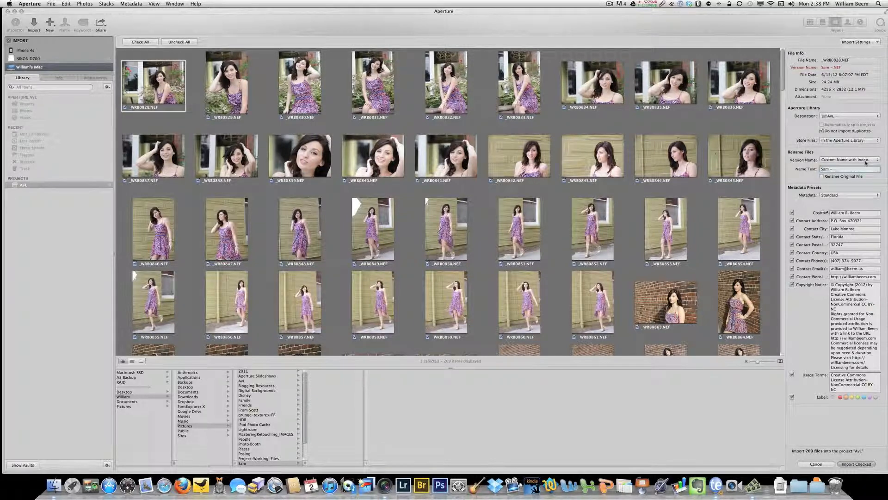
{"action": "left_click", "coordinate": [849, 160]}
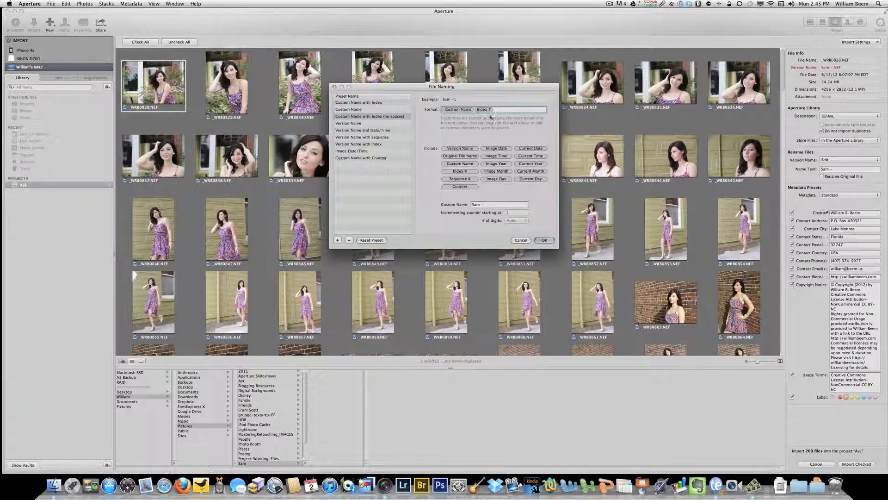
Try swapping the index for a counter with automatic digits, then cancel the format changes.
{"action": "left_click", "coordinate": [496, 109]}
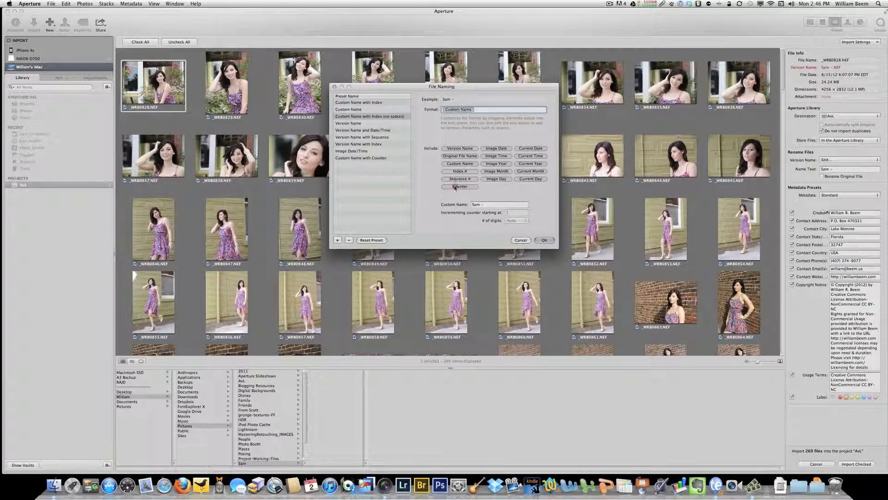
{"action": "left_click", "coordinate": [459, 186]}
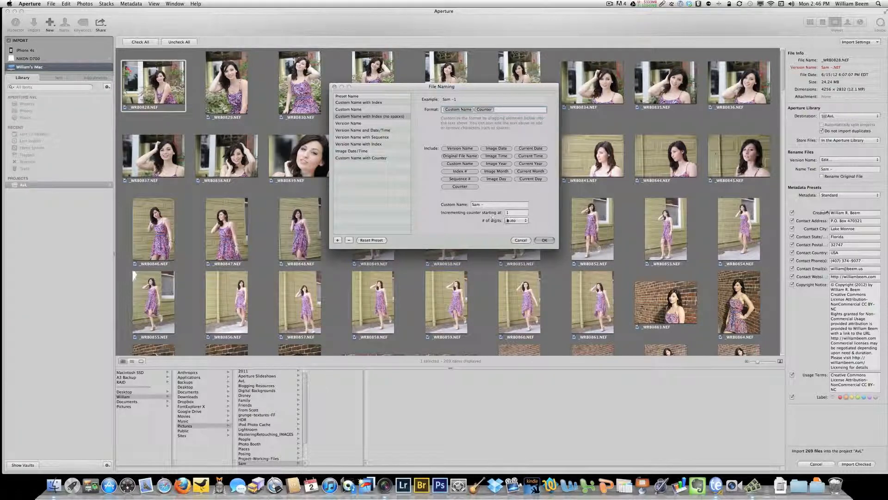
{"action": "left_click", "coordinate": [515, 220]}
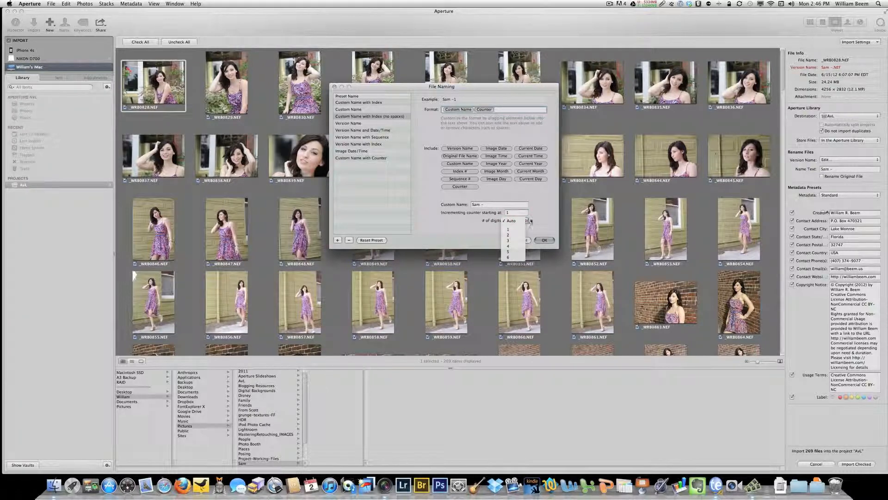
{"action": "left_click", "coordinate": [518, 220]}
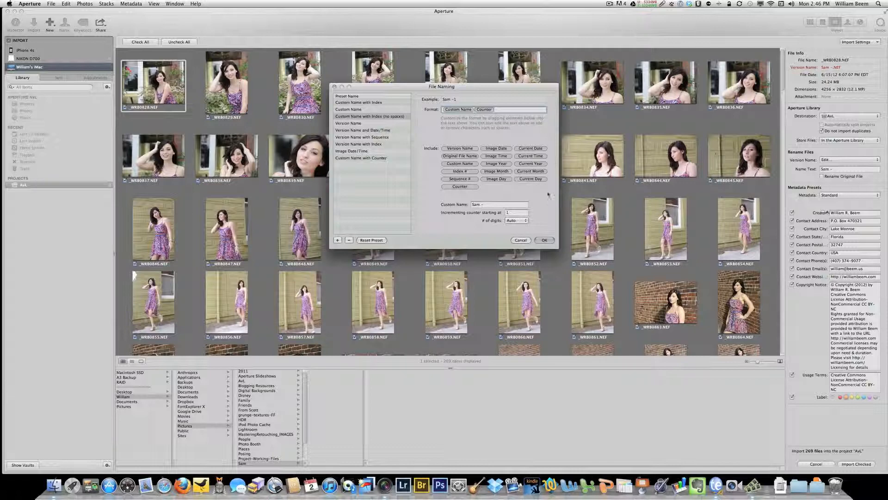
{"action": "left_click", "coordinate": [515, 212]}
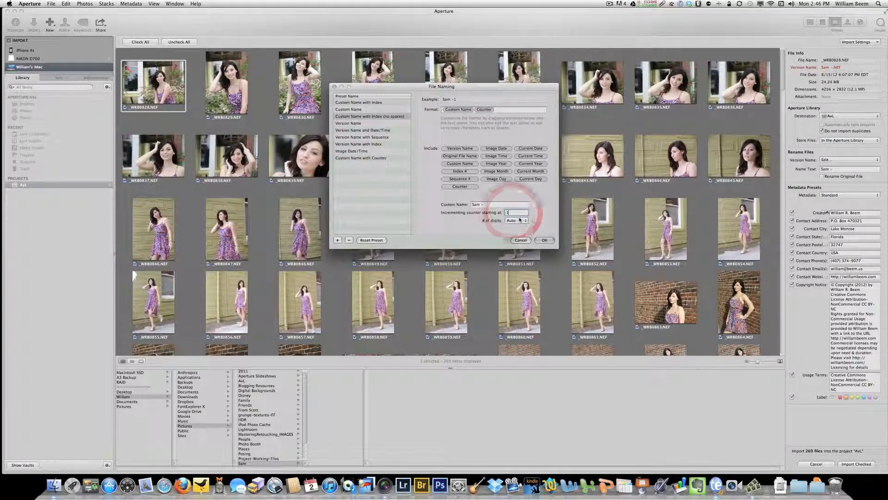
{"action": "left_click", "coordinate": [516, 220]}
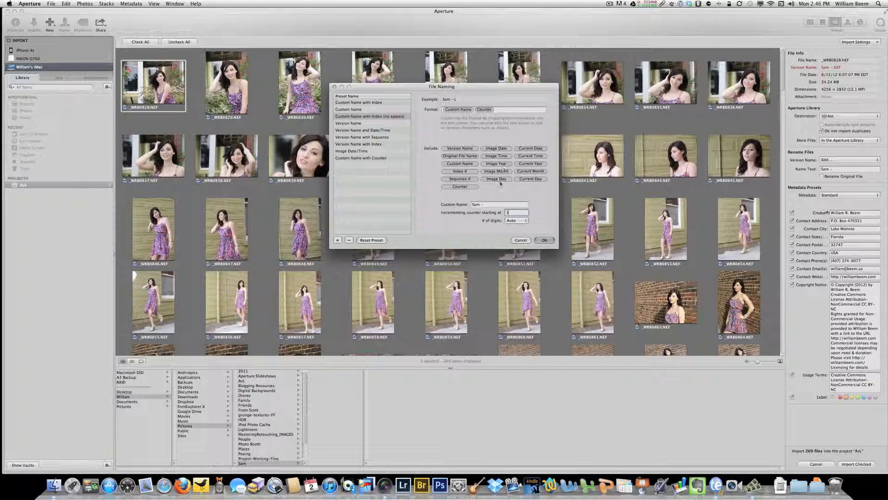
{"action": "mouse_move", "coordinate": [525, 193]}
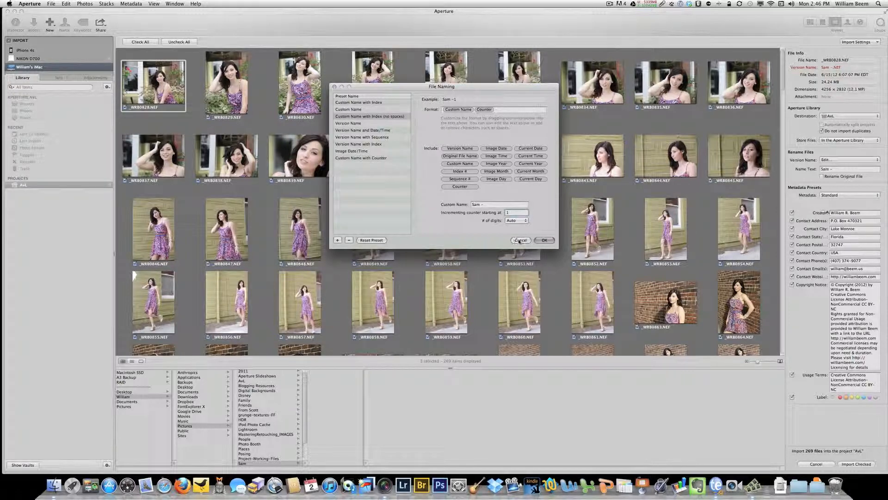
{"action": "left_click", "coordinate": [544, 240]}
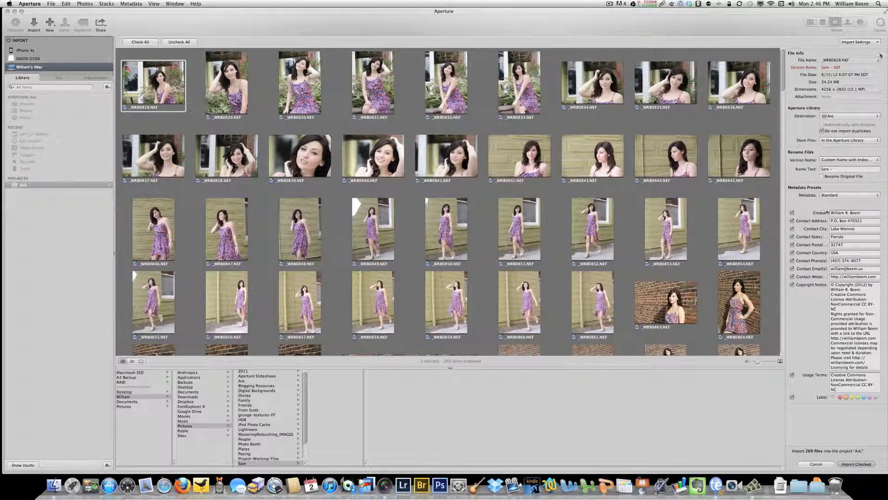
Add the Time Zone section with Camera and Actual Time both America/New York.
{"action": "left_click", "coordinate": [858, 42]}
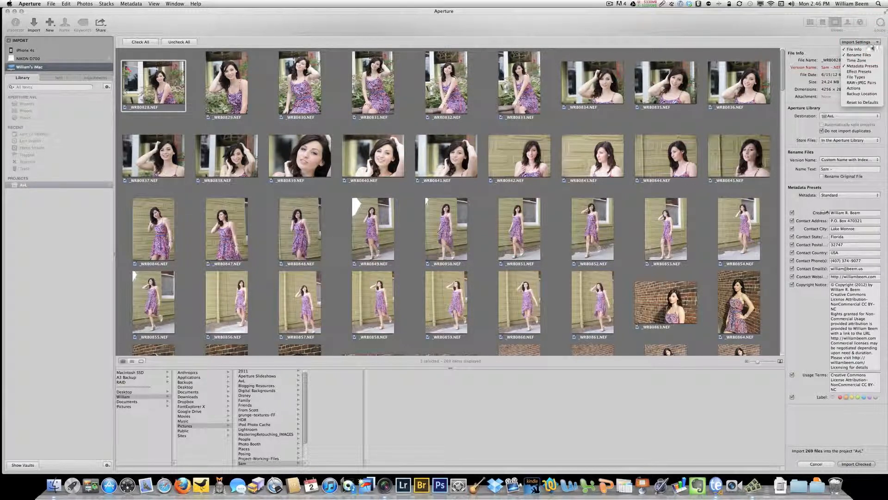
{"action": "mouse_move", "coordinate": [857, 61]}
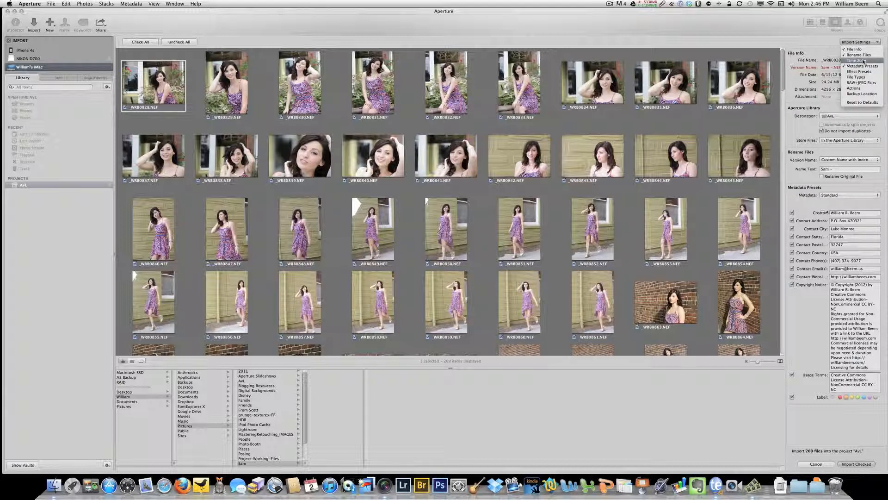
{"action": "left_click", "coordinate": [859, 61]}
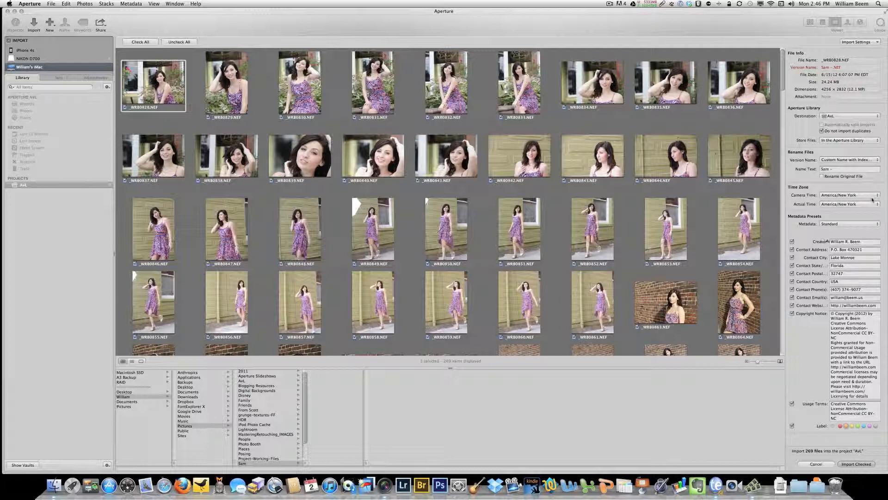
{"action": "left_click", "coordinate": [850, 195]}
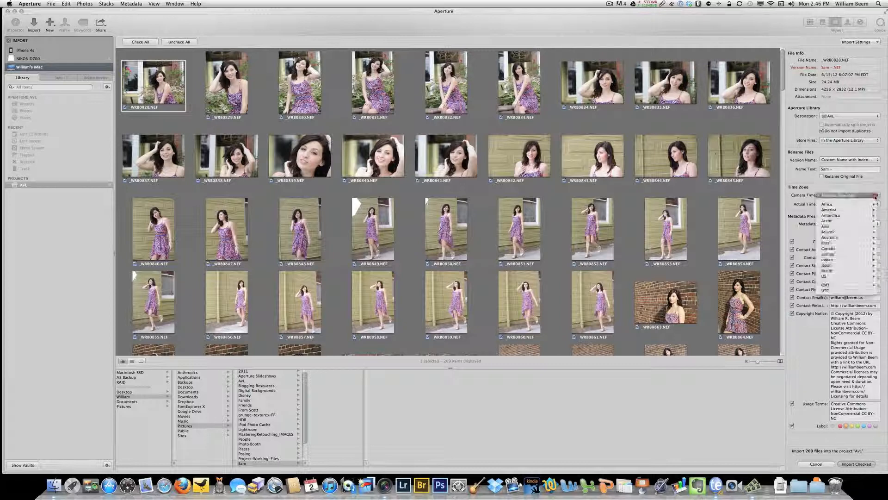
{"action": "left_click", "coordinate": [839, 195]}
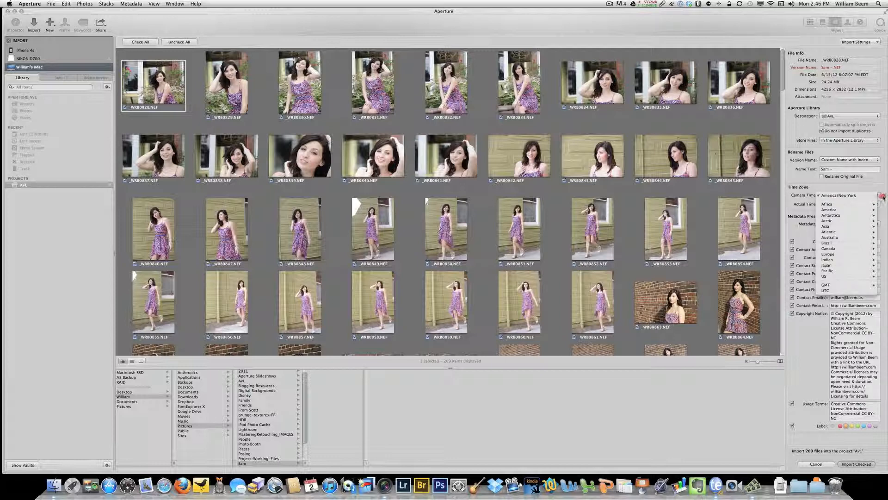
{"action": "left_click", "coordinate": [840, 195]}
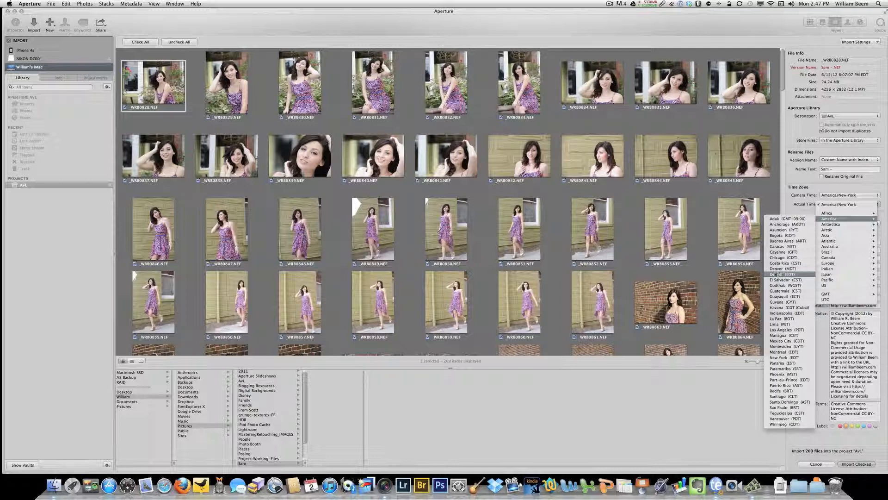
{"action": "mouse_move", "coordinate": [785, 280]}
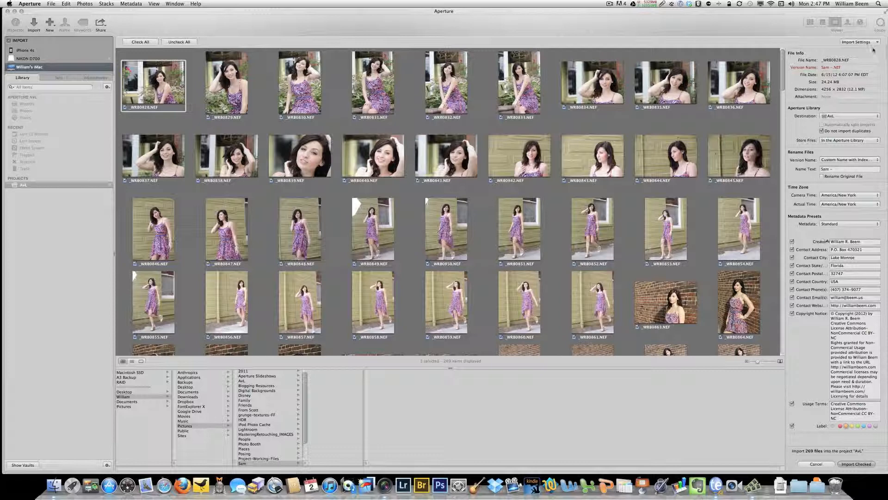
Hide the File Info, Rename Files and Time Zone sections from the import panel.
{"action": "left_click", "coordinate": [857, 42]}
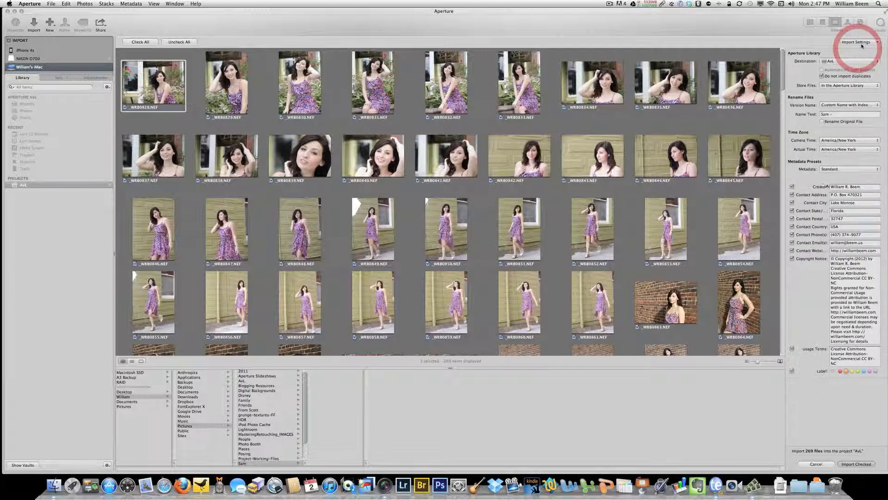
{"action": "left_click", "coordinate": [857, 42]}
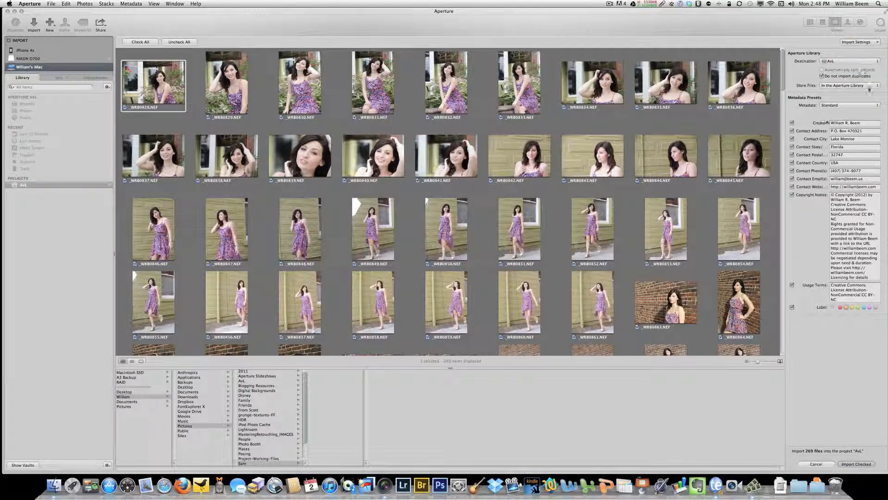
{"action": "left_click", "coordinate": [859, 41]}
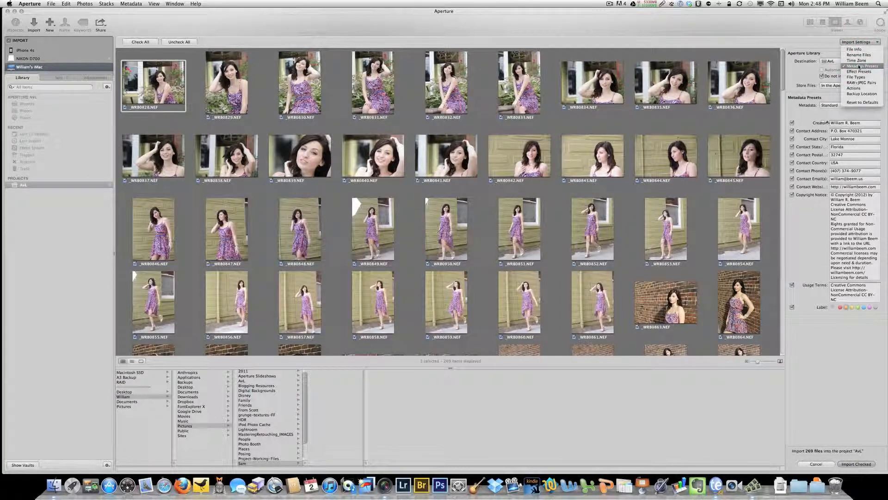
{"action": "left_click", "coordinate": [859, 42]}
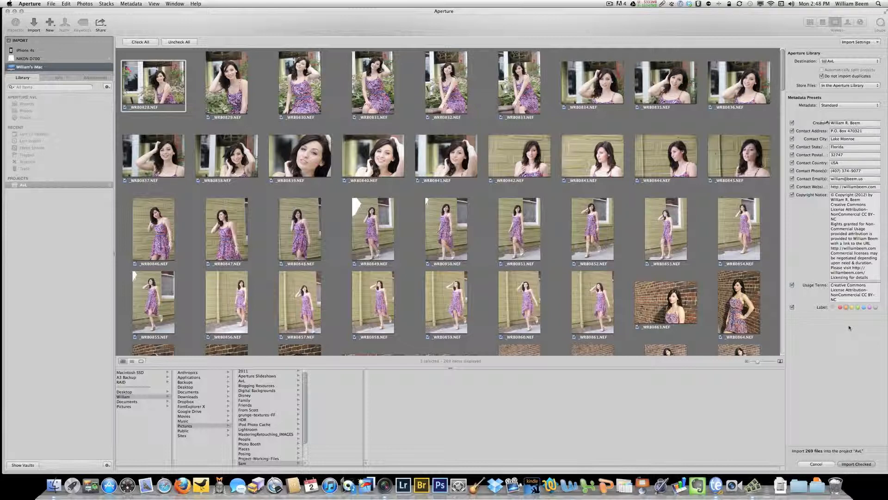
{"action": "mouse_move", "coordinate": [853, 311]}
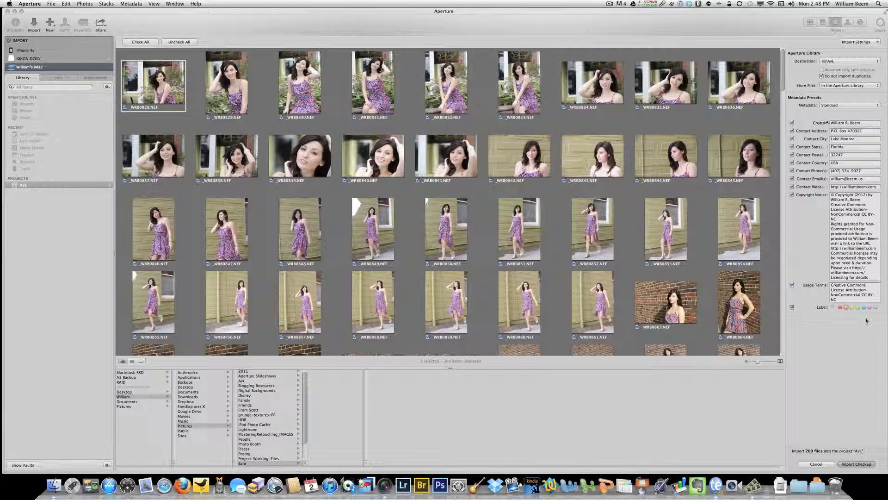
{"action": "mouse_move", "coordinate": [878, 325]}
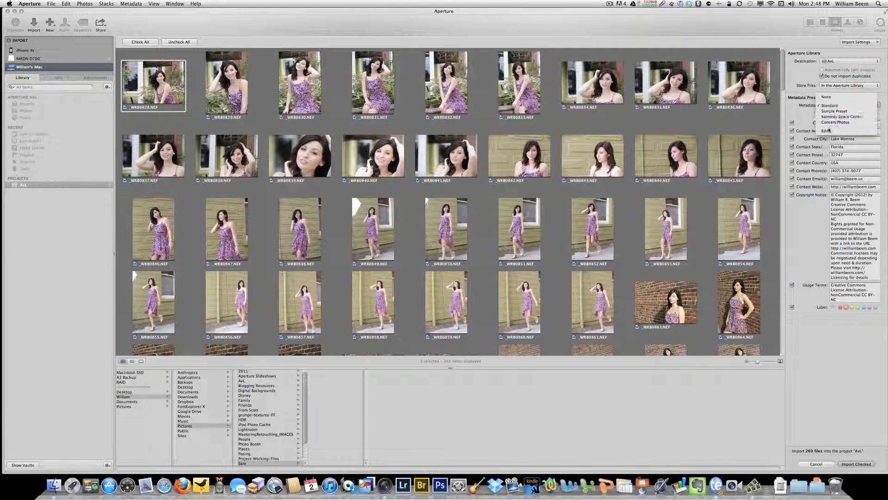
{"action": "left_click", "coordinate": [827, 130]}
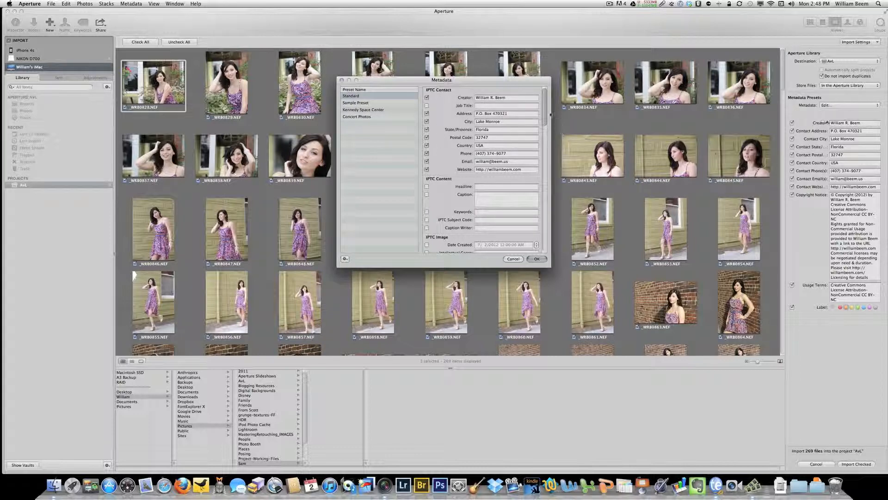
{"action": "scroll", "scroll_direction": "down", "scroll_amount": 3}
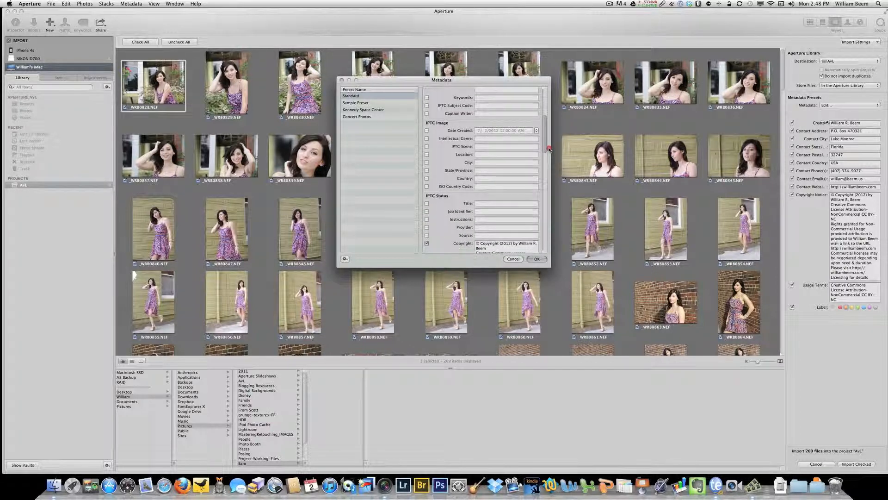
{"action": "scroll", "scroll_direction": "down", "scroll_amount": 3}
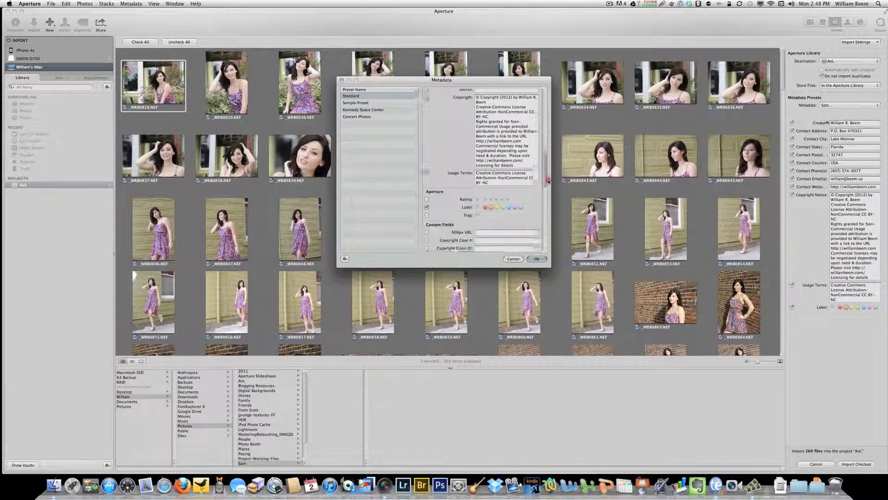
{"action": "scroll", "scroll_direction": "down", "scroll_amount": 3}
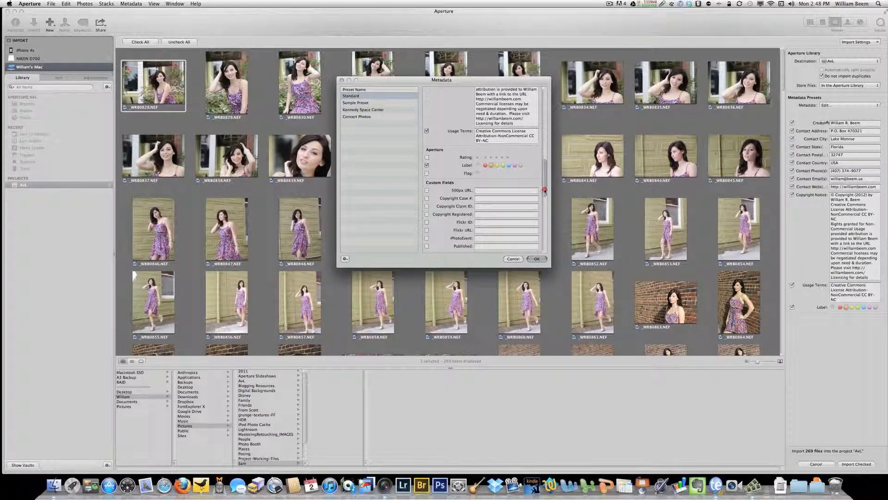
{"action": "scroll", "scroll_direction": "down", "scroll_amount": 3}
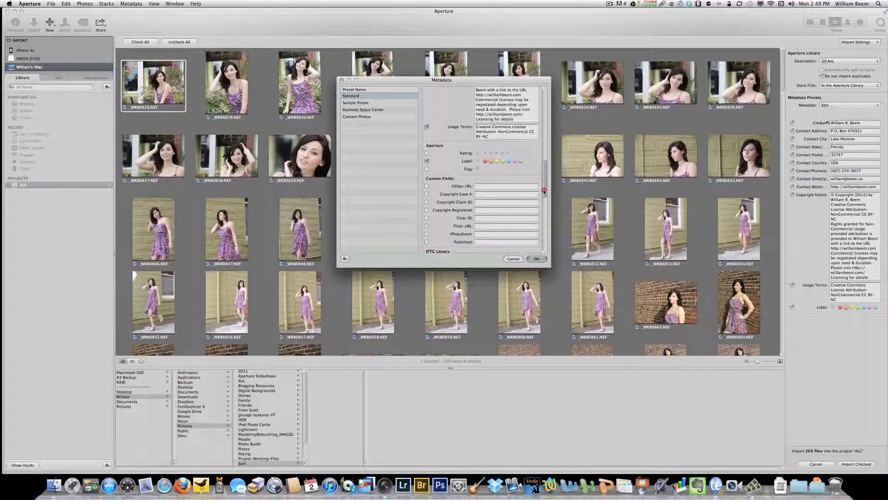
{"action": "scroll", "scroll_direction": "down", "scroll_amount": 3}
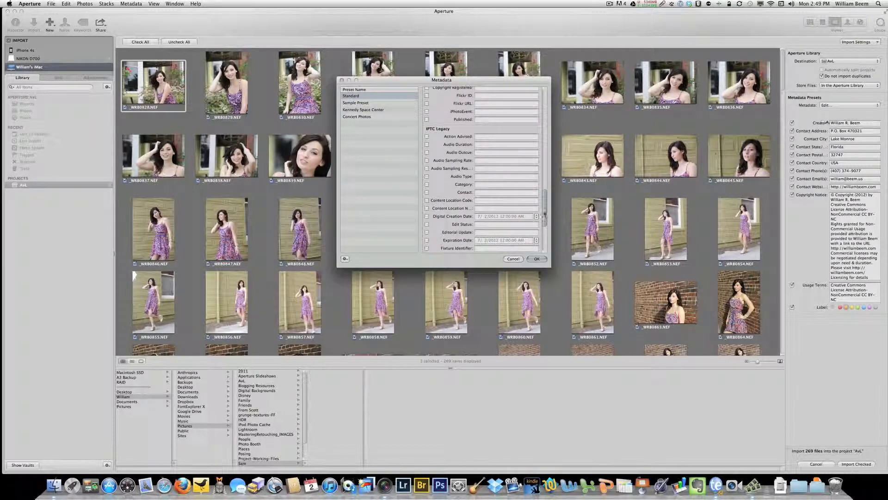
{"action": "scroll", "scroll_direction": "down", "scroll_amount": 3}
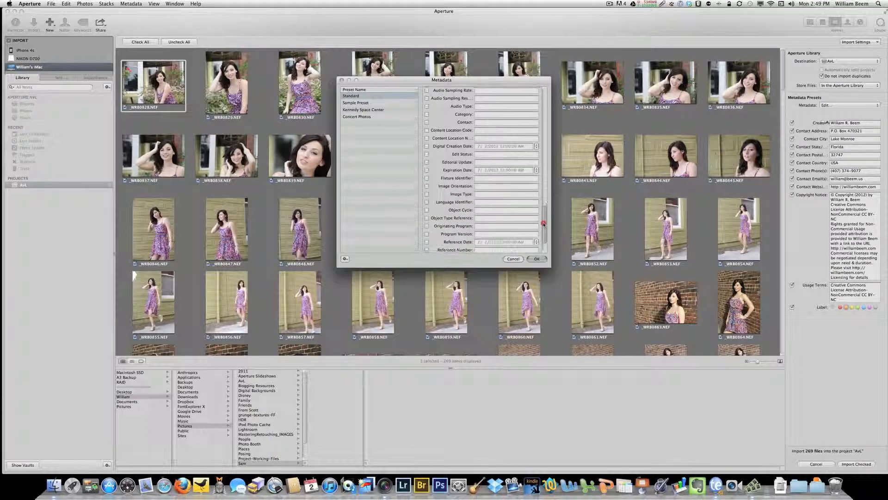
{"action": "scroll", "scroll_direction": "down", "scroll_amount": 3}
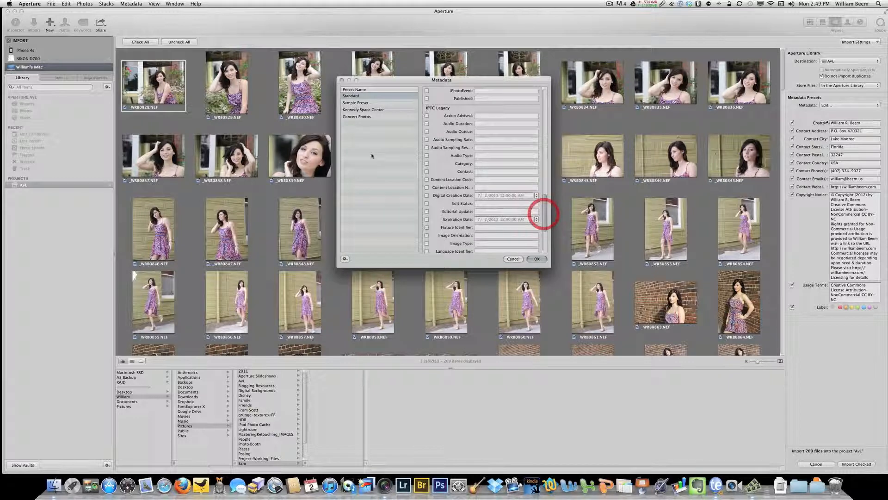
{"action": "left_click", "coordinate": [344, 259]}
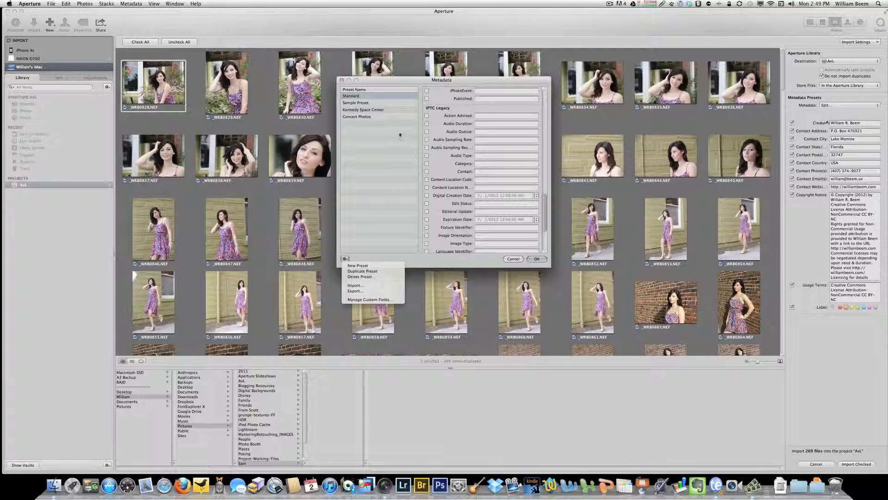
{"action": "mouse_move", "coordinate": [393, 112]}
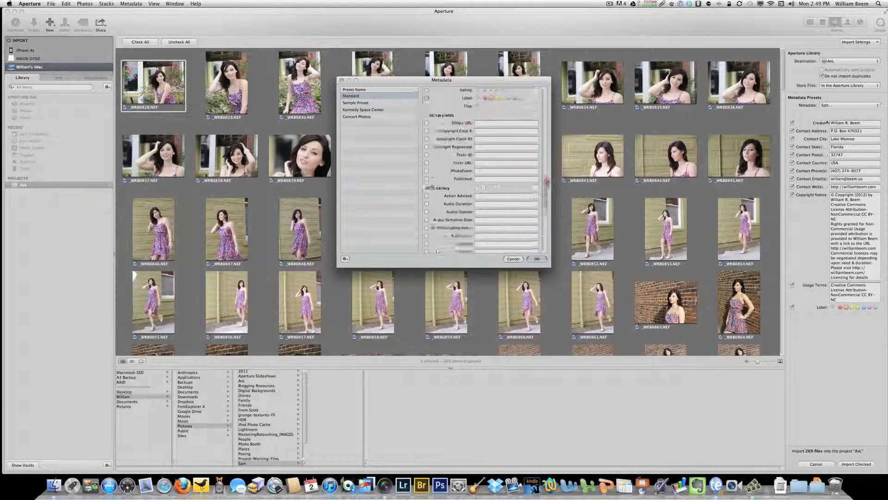
{"action": "scroll", "scroll_direction": "down", "scroll_amount": 3}
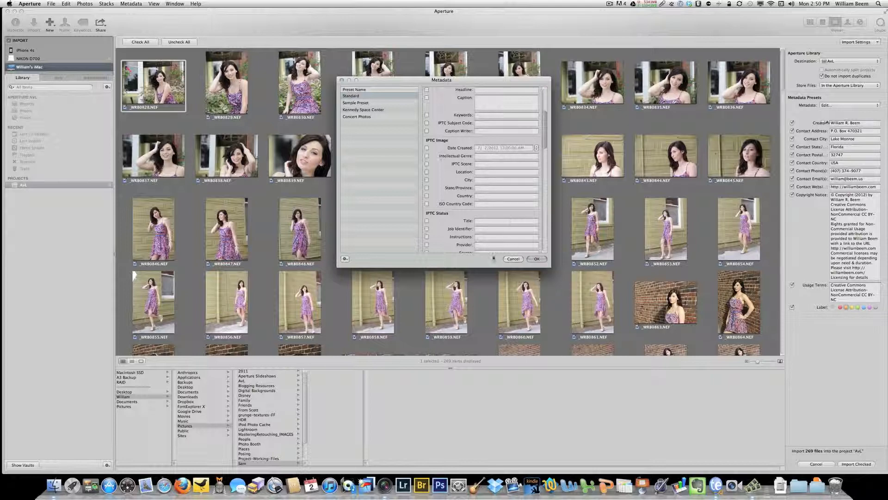
{"action": "left_click", "coordinate": [513, 258]}
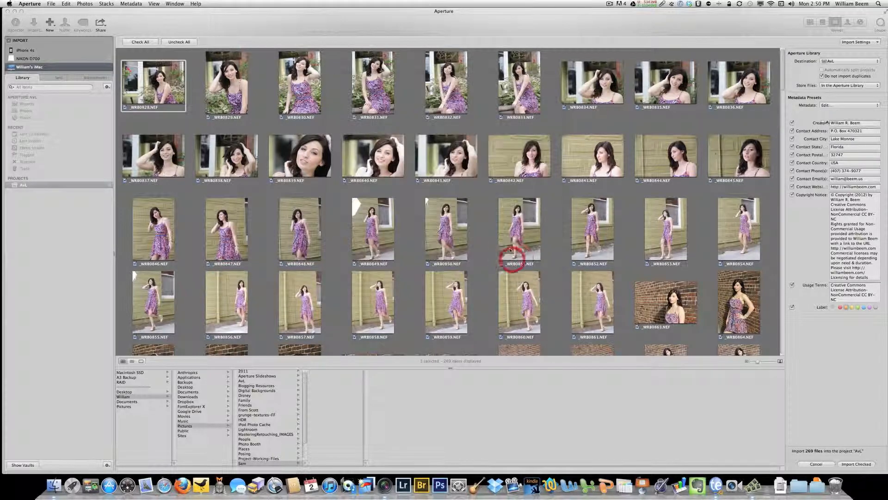
Add the Effect Presets section to the import panel.
{"action": "left_click", "coordinate": [858, 41]}
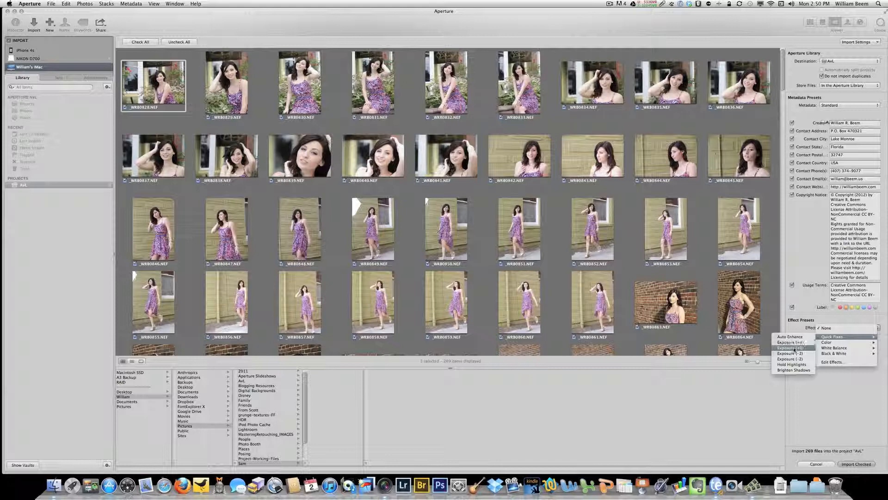
{"action": "mouse_move", "coordinate": [790, 337]}
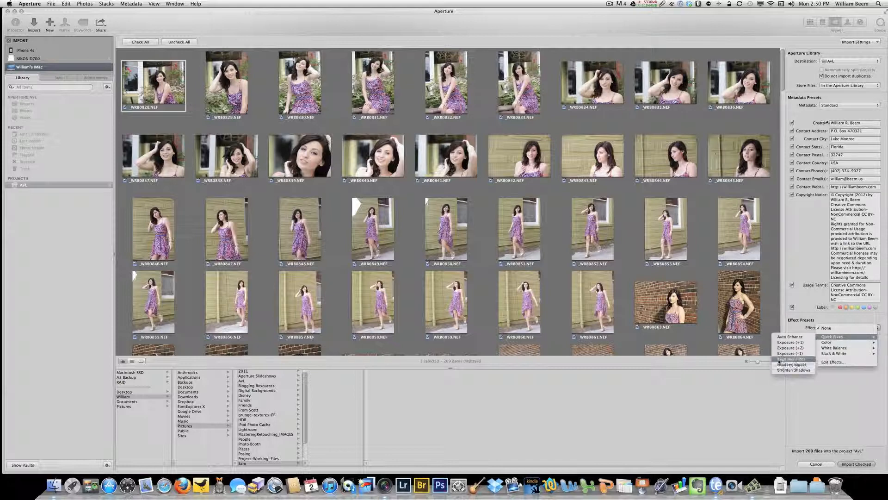
{"action": "mouse_move", "coordinate": [833, 342]}
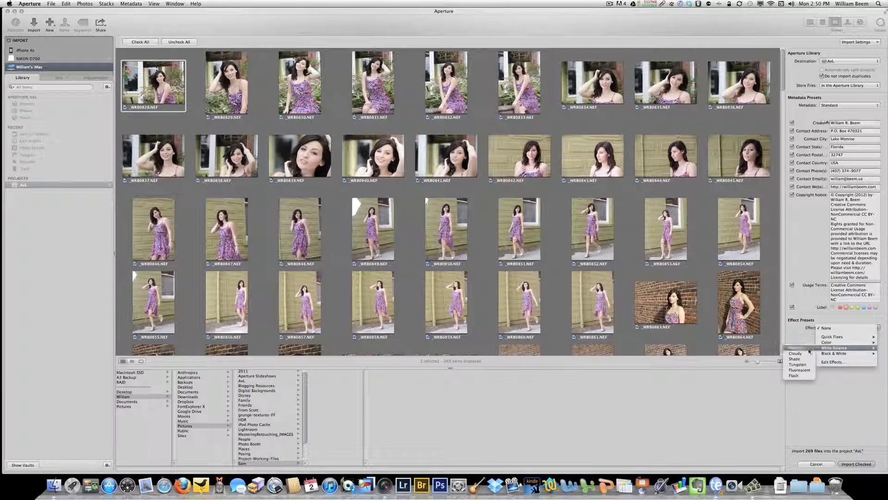
{"action": "mouse_move", "coordinate": [796, 347]}
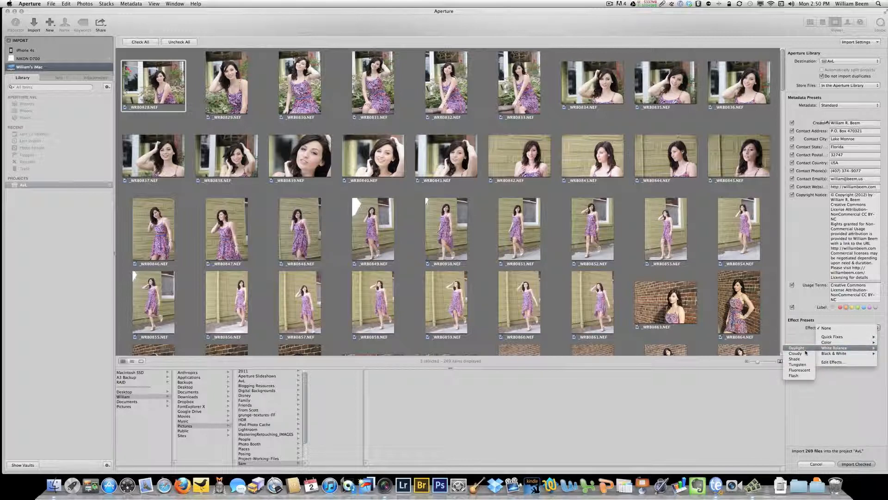
{"action": "mouse_move", "coordinate": [796, 353]}
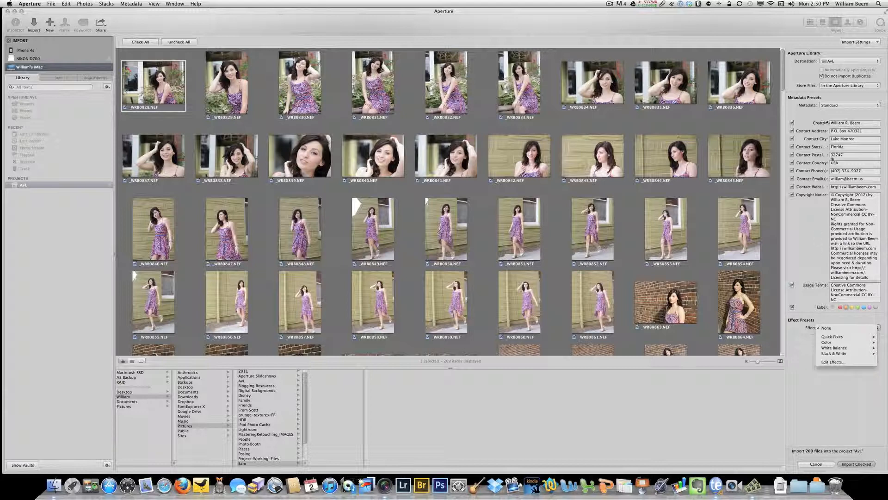
Leave the import effect at None and show the File Types section.
{"action": "left_click", "coordinate": [875, 42]}
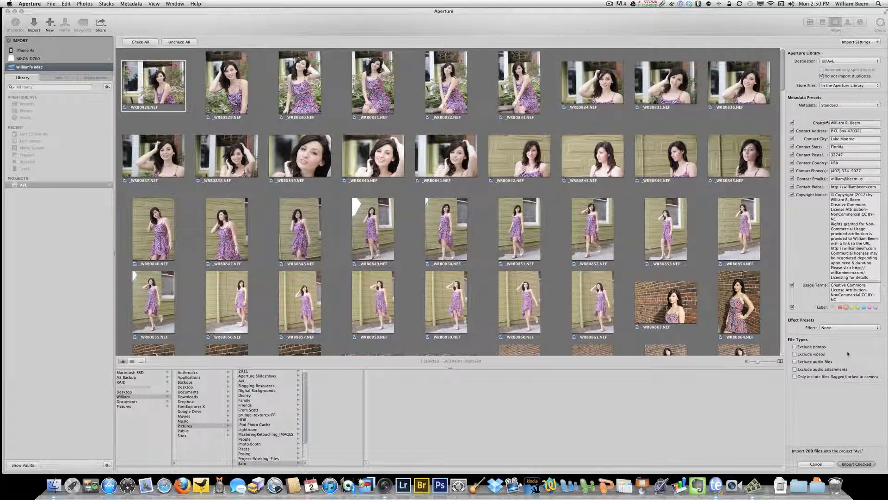
{"action": "mouse_move", "coordinate": [869, 343]}
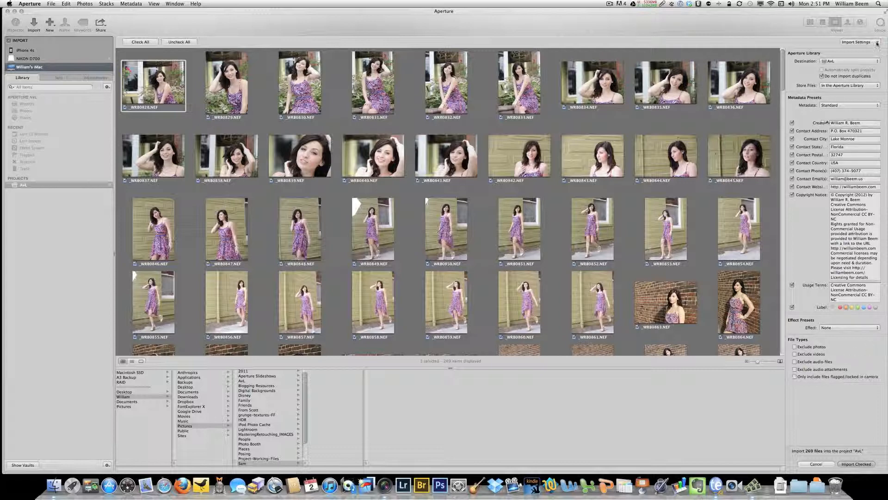
Add the RAW+JPEG Pairs section and set it to RAW files only (262 files).
{"action": "left_click", "coordinate": [857, 41]}
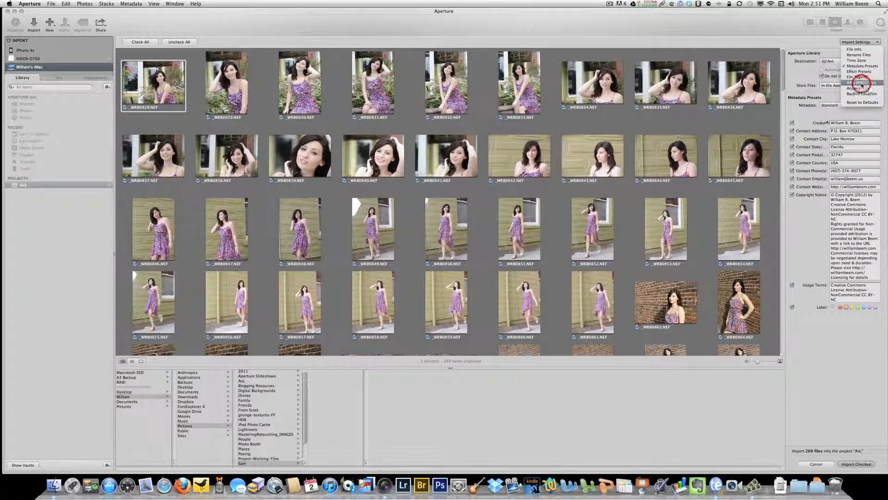
{"action": "left_click", "coordinate": [860, 83]}
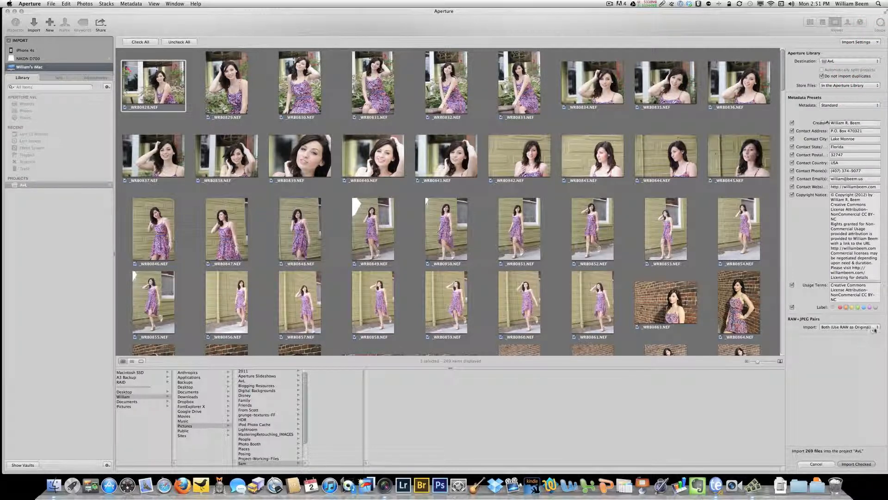
{"action": "left_click", "coordinate": [847, 326]}
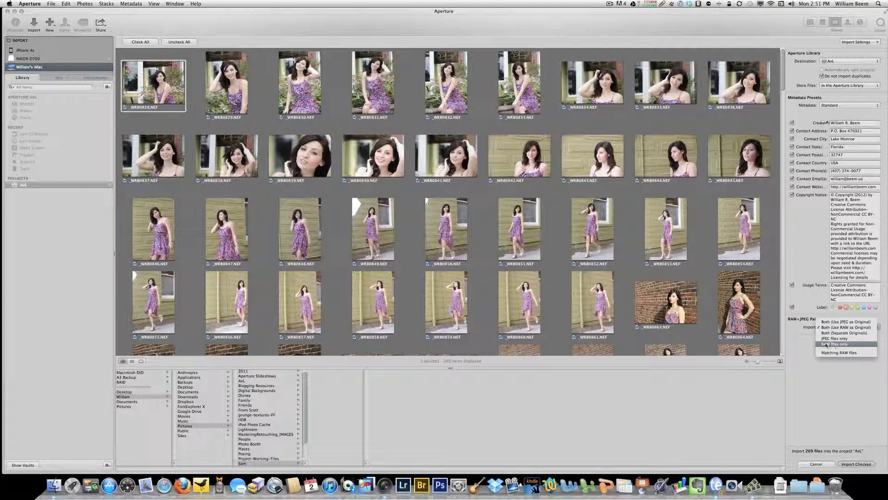
{"action": "left_click", "coordinate": [836, 345]}
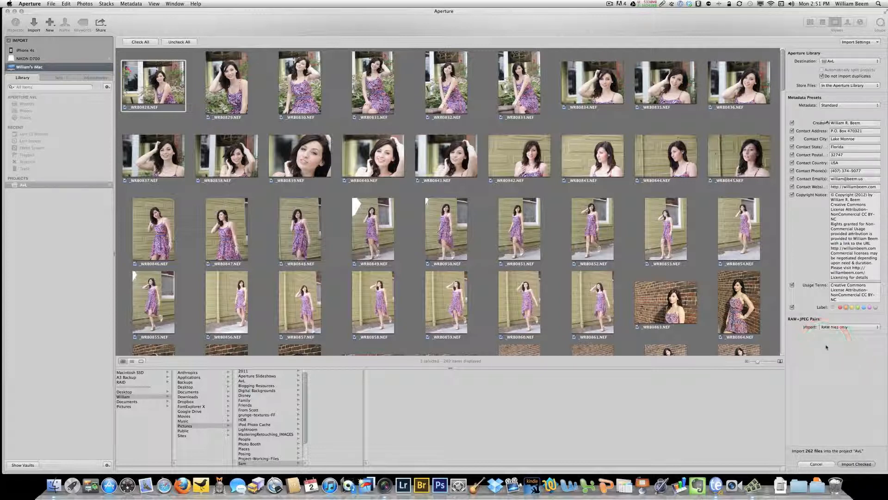
{"action": "left_click", "coordinate": [844, 327]}
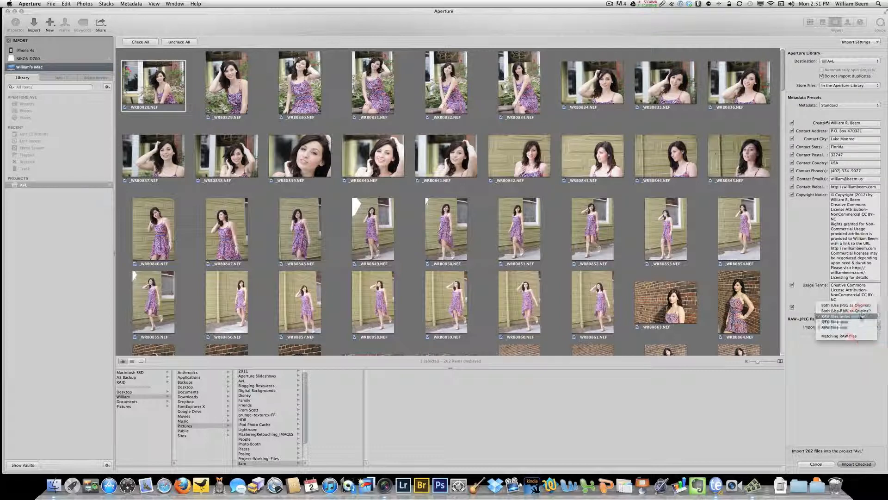
{"action": "mouse_move", "coordinate": [844, 306]}
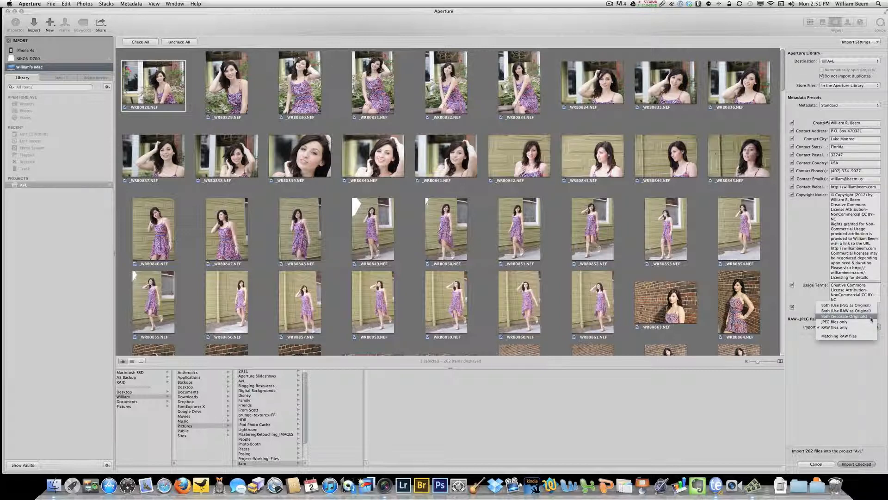
{"action": "left_click", "coordinate": [836, 327]}
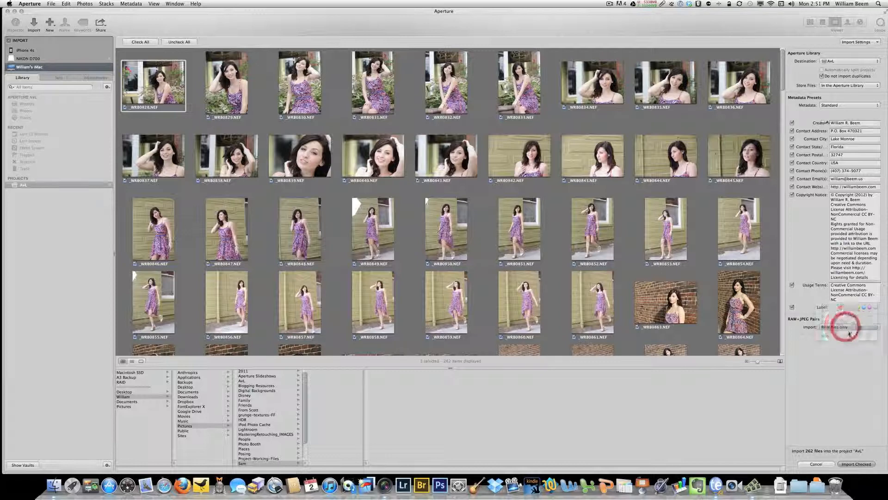
{"action": "left_click", "coordinate": [858, 42]}
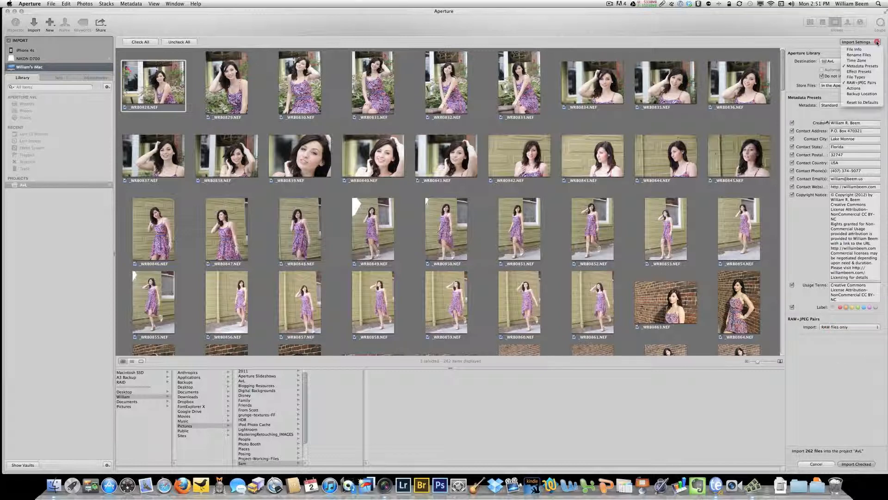
Add the Actions section with its AppleScript option to the import panel.
{"action": "left_click", "coordinate": [854, 83]}
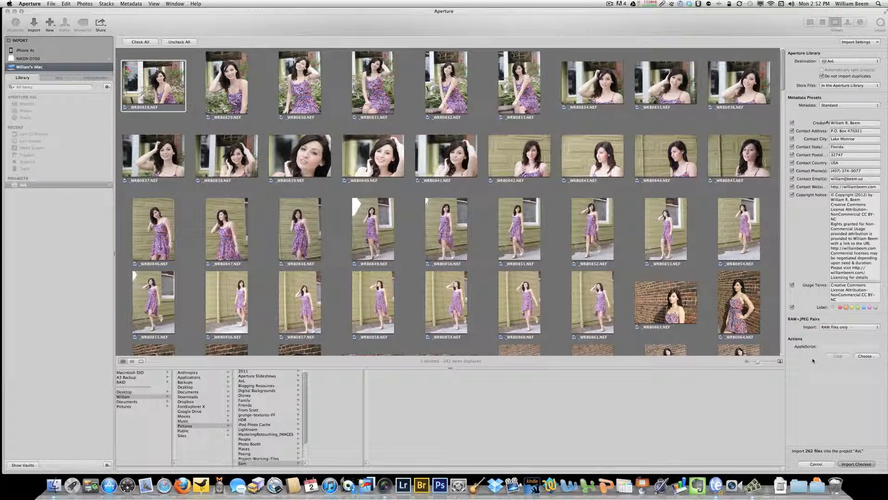
{"action": "mouse_move", "coordinate": [817, 364]}
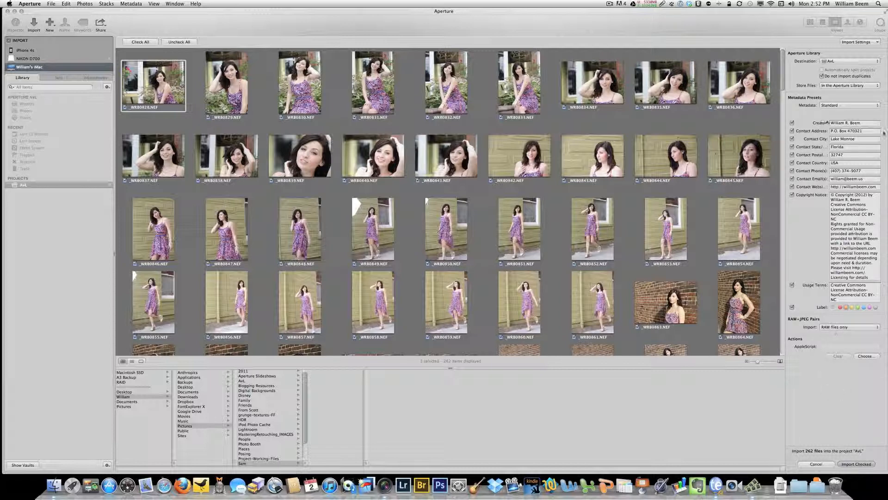
Add Backup Location, backing up to Documents in a custom-named subfolder 'review'.
{"action": "left_click", "coordinate": [858, 42]}
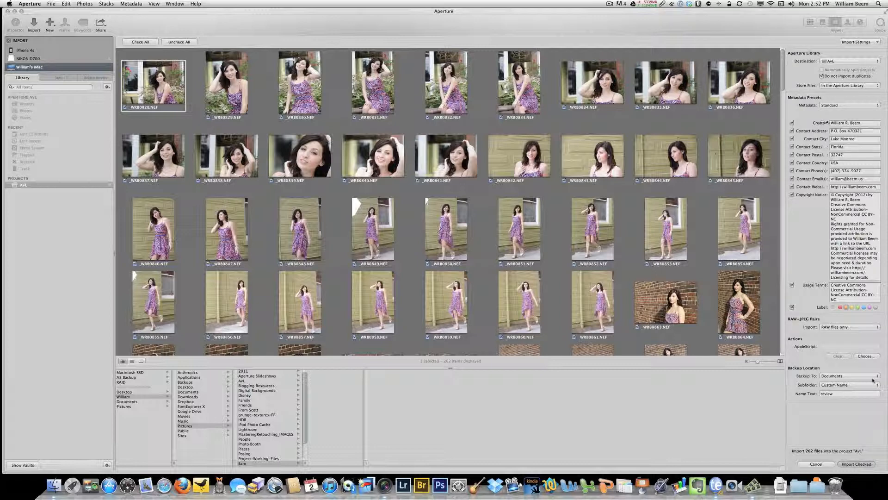
{"action": "left_click", "coordinate": [850, 376]}
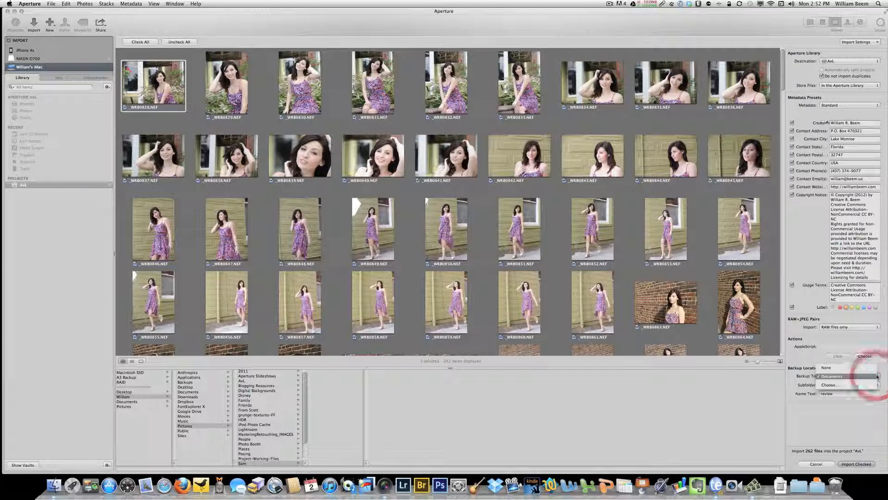
{"action": "left_click", "coordinate": [833, 385]}
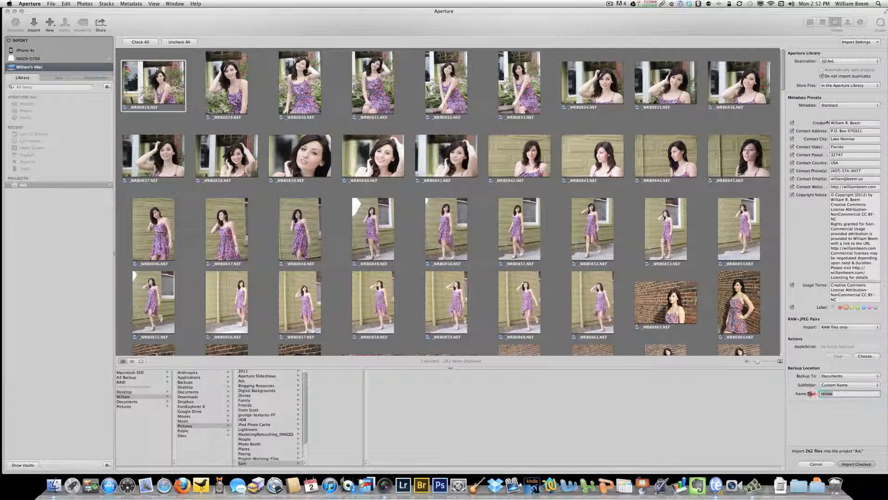
{"action": "left_click", "coordinate": [849, 394]}
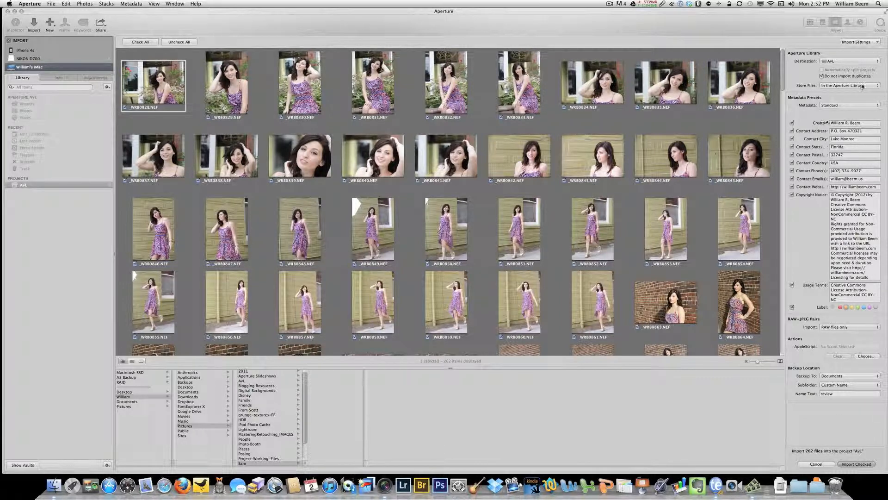
Try storing files in their current location, then revert to storing them in the Aperture library.
{"action": "left_click", "coordinate": [849, 86]}
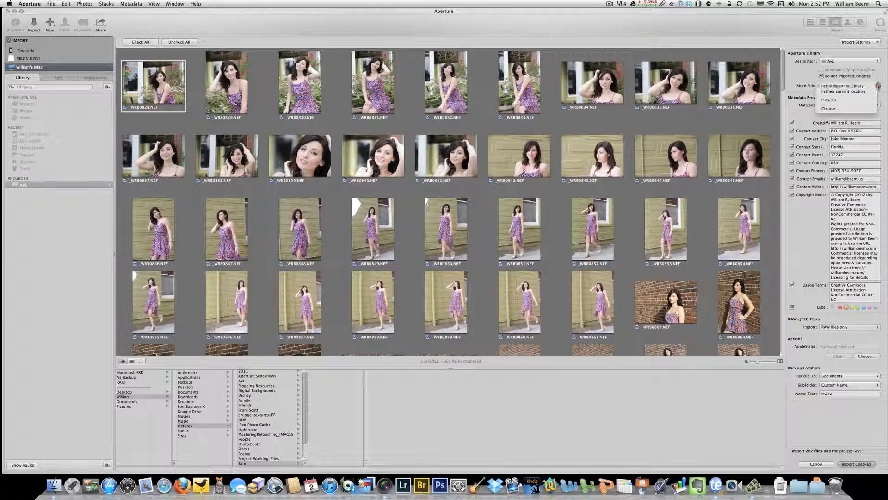
{"action": "left_click", "coordinate": [849, 85]}
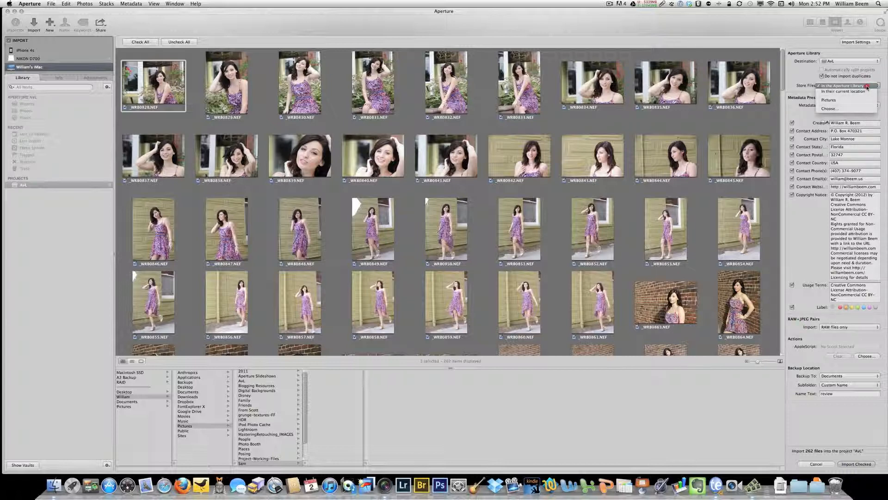
{"action": "left_click", "coordinate": [844, 92]}
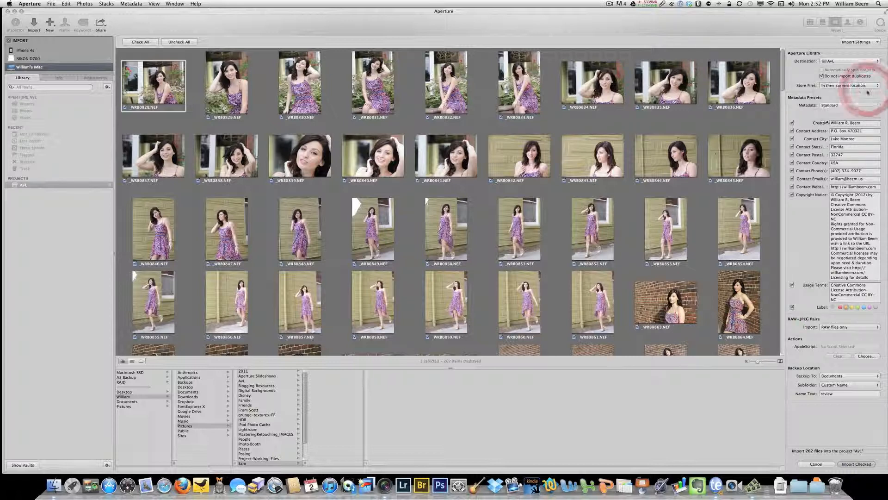
{"action": "left_click", "coordinate": [850, 85]}
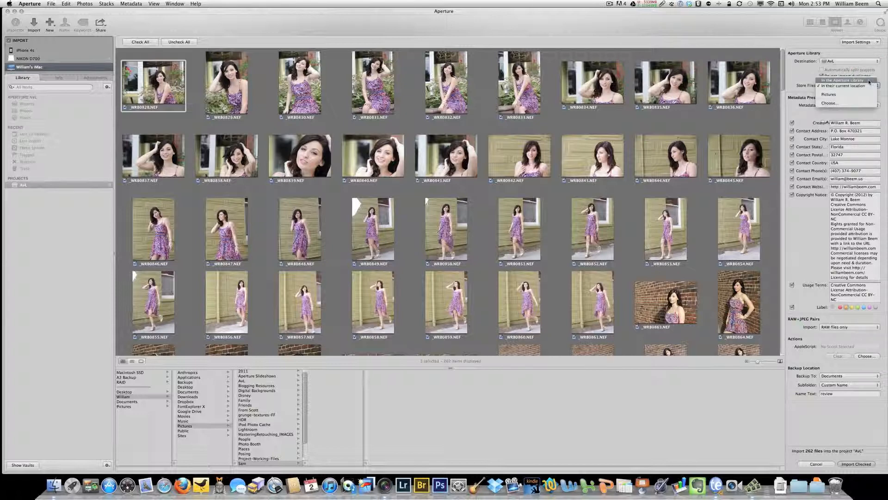
{"action": "left_click", "coordinate": [847, 80]}
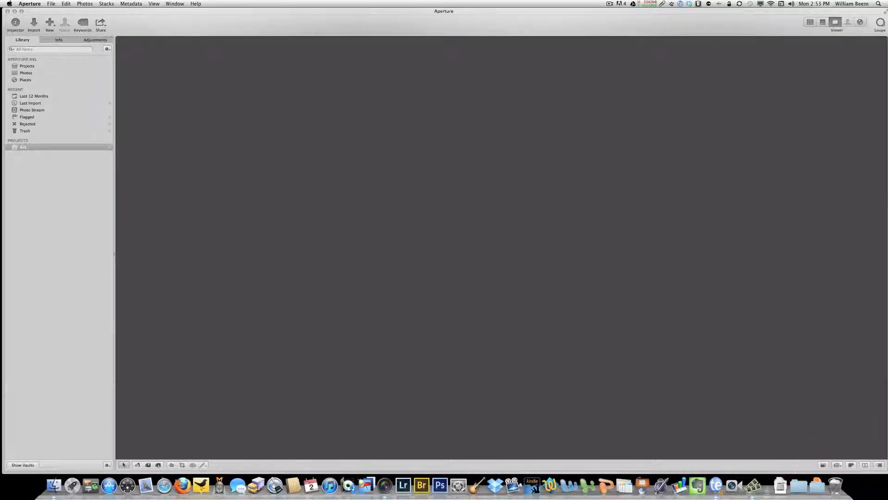
Enable Faces in General preferences so a Faces entry appears in the library list.
{"action": "left_click", "coordinate": [30, 4]}
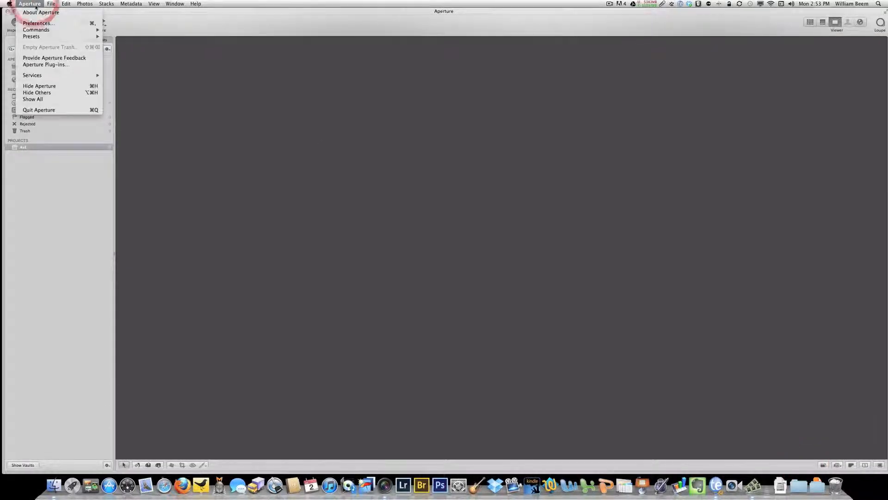
{"action": "left_click", "coordinate": [30, 4]}
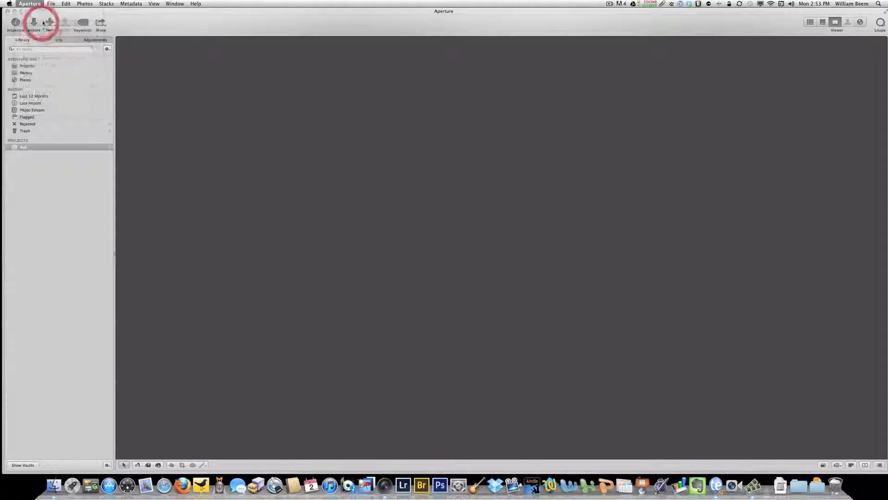
{"action": "left_click", "coordinate": [30, 4]}
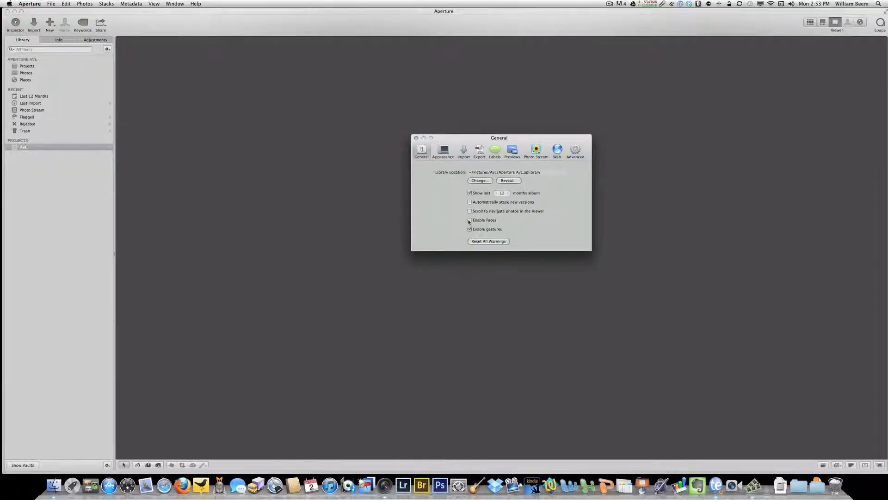
{"action": "left_click", "coordinate": [470, 221]}
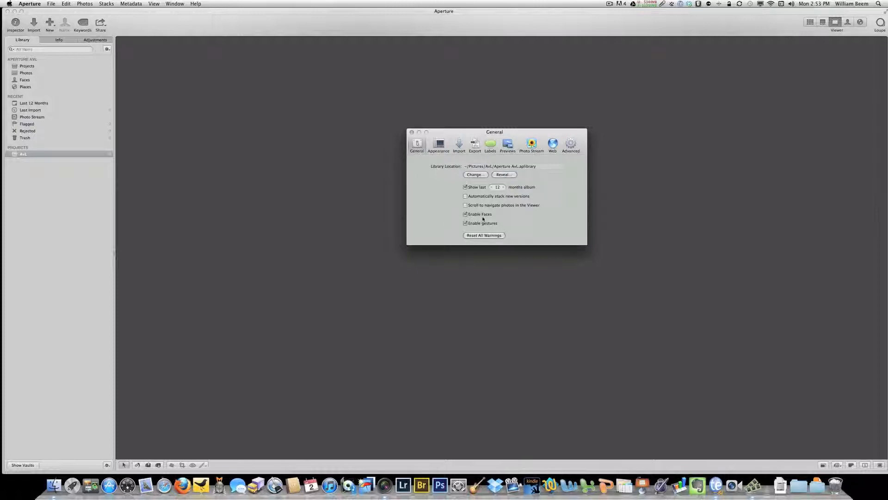
{"action": "mouse_move", "coordinate": [522, 226]}
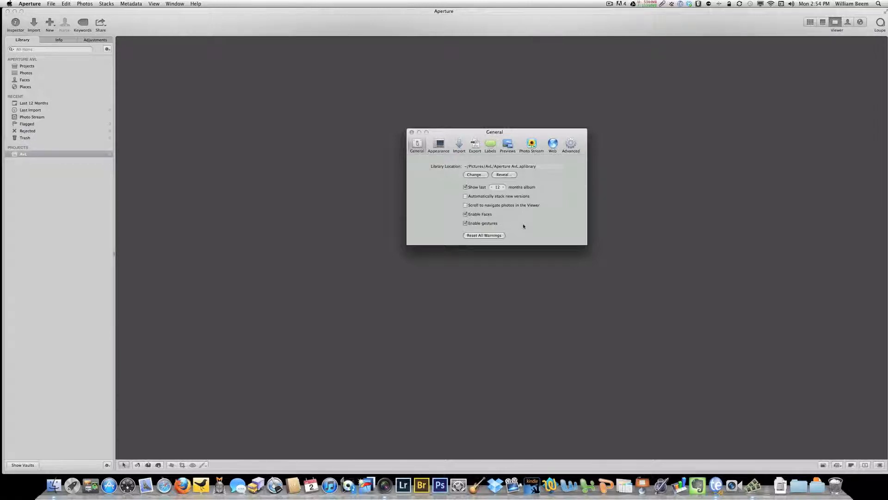
Disable Faces again in General preferences and close the preferences window.
{"action": "left_click", "coordinate": [465, 213]}
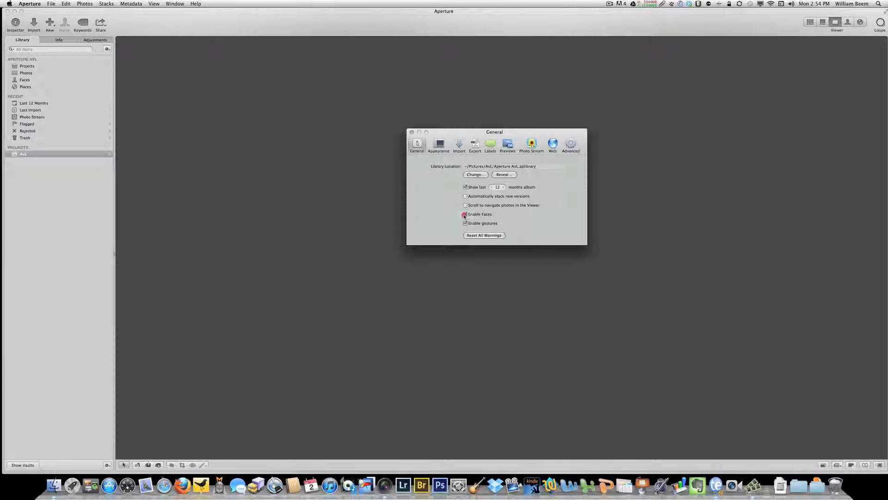
{"action": "left_click", "coordinate": [465, 214]}
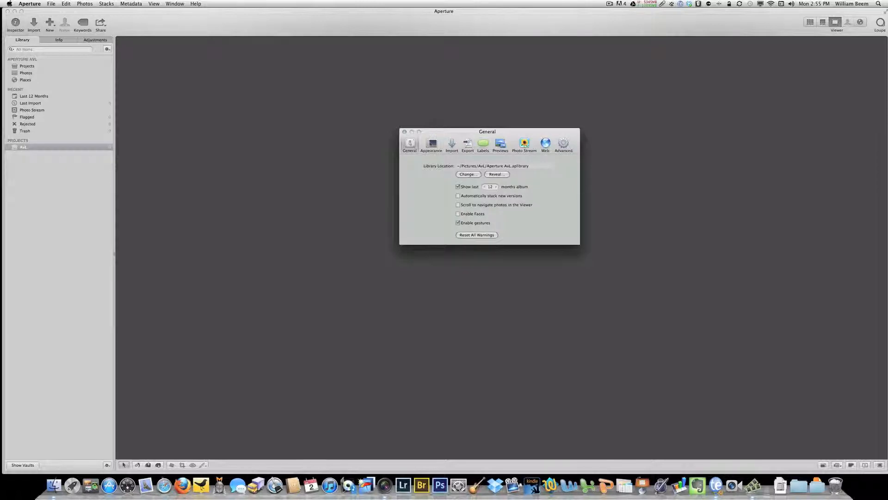
{"action": "mouse_move", "coordinate": [413, 196]}
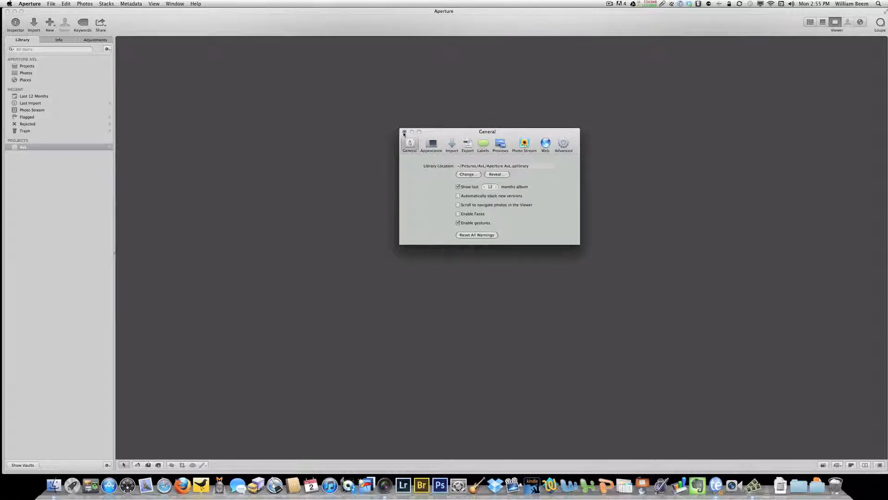
{"action": "left_click", "coordinate": [405, 132]}
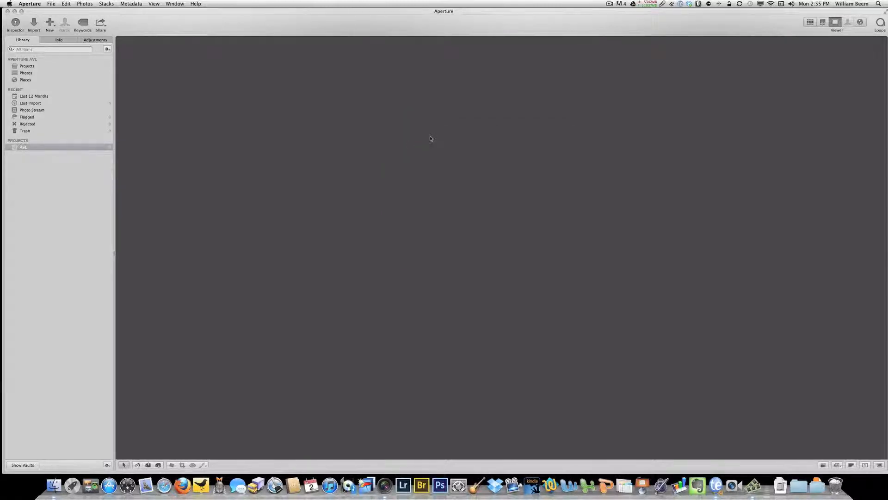